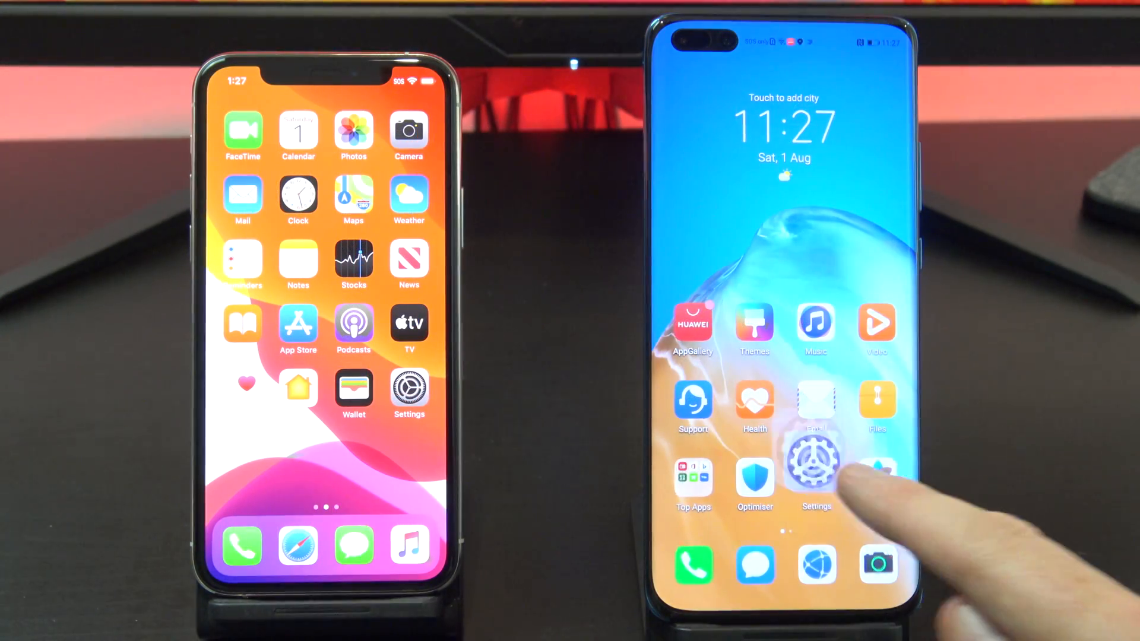
Step: Reach the Reset phone option under Settings > System & updates > Reset
click(815, 466)
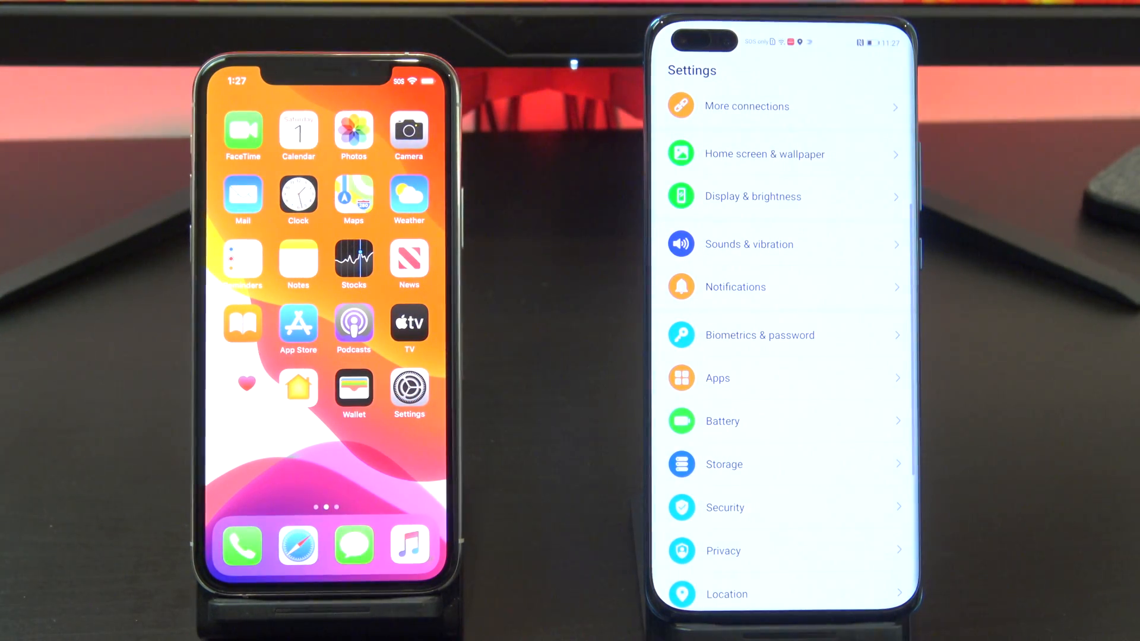
scroll(down, 3)
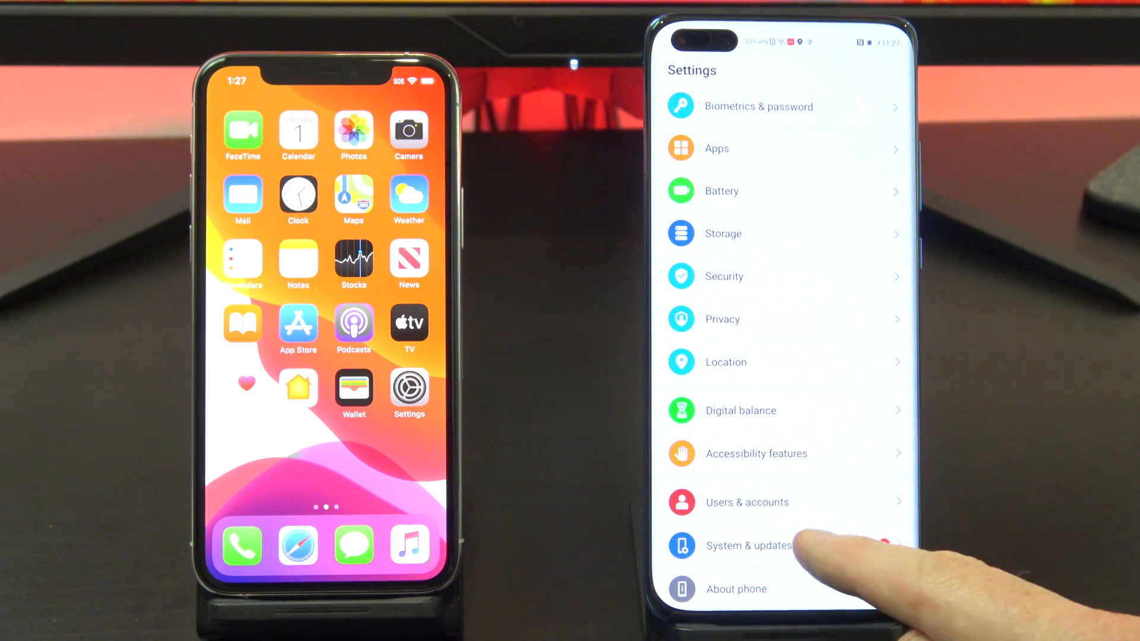
click(750, 545)
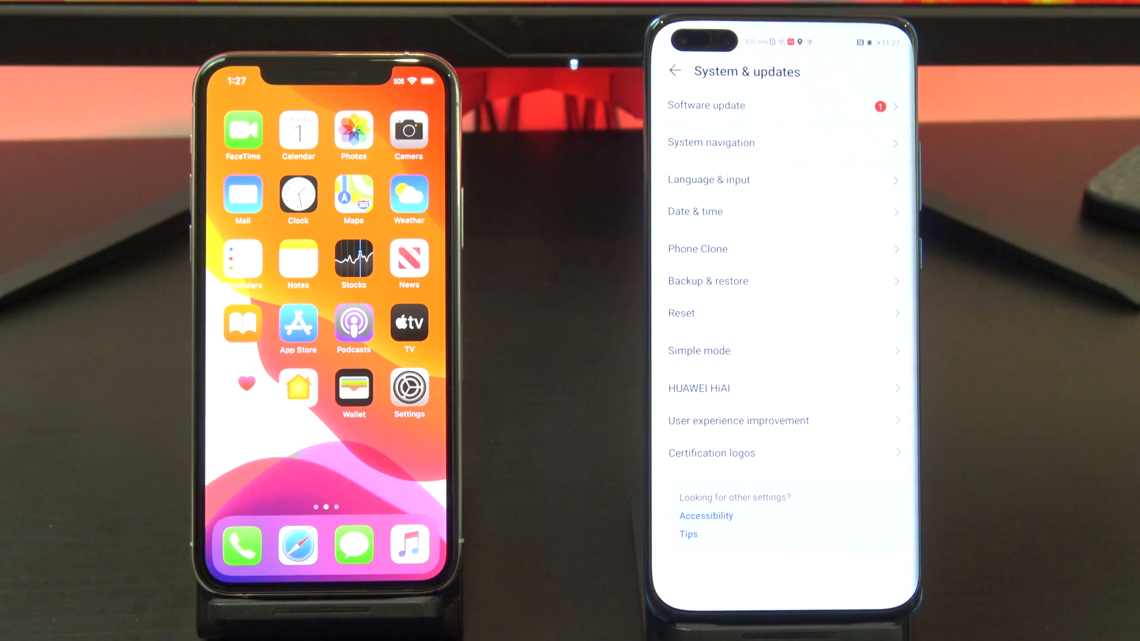
click(681, 313)
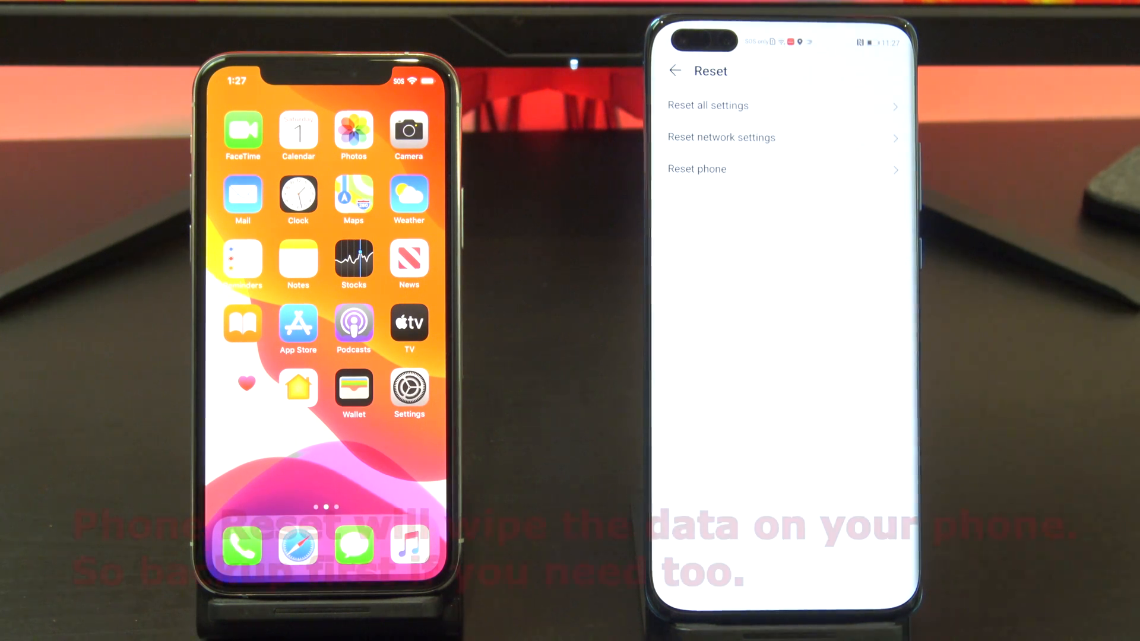
click(696, 169)
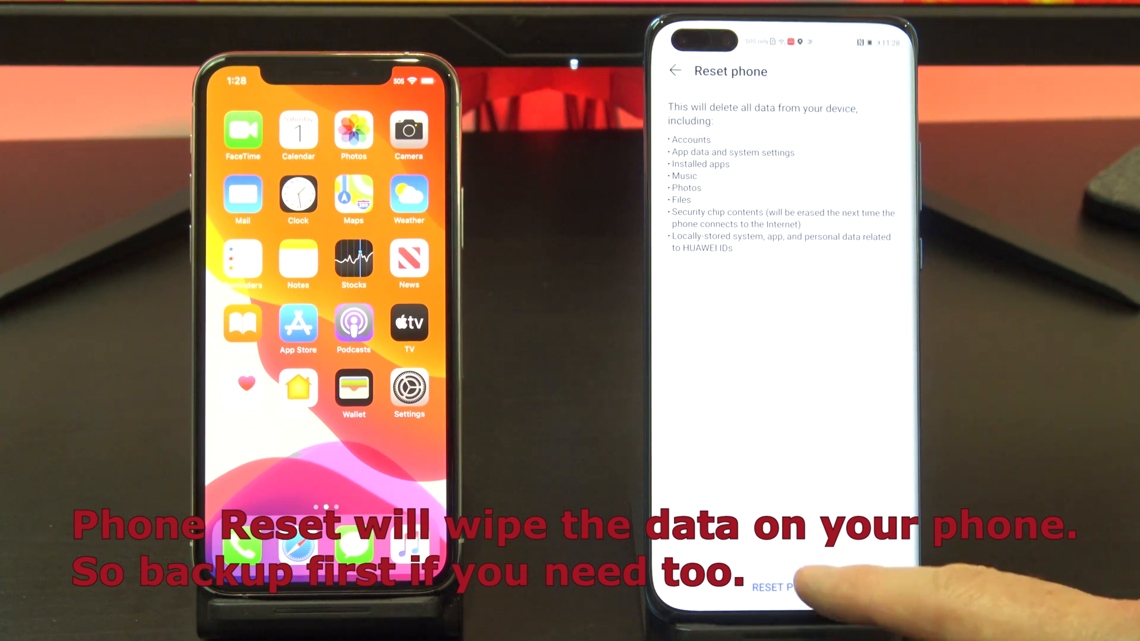
Step: Confirm the full phone reset, entering the lock screen password and erasing all data
click(785, 587)
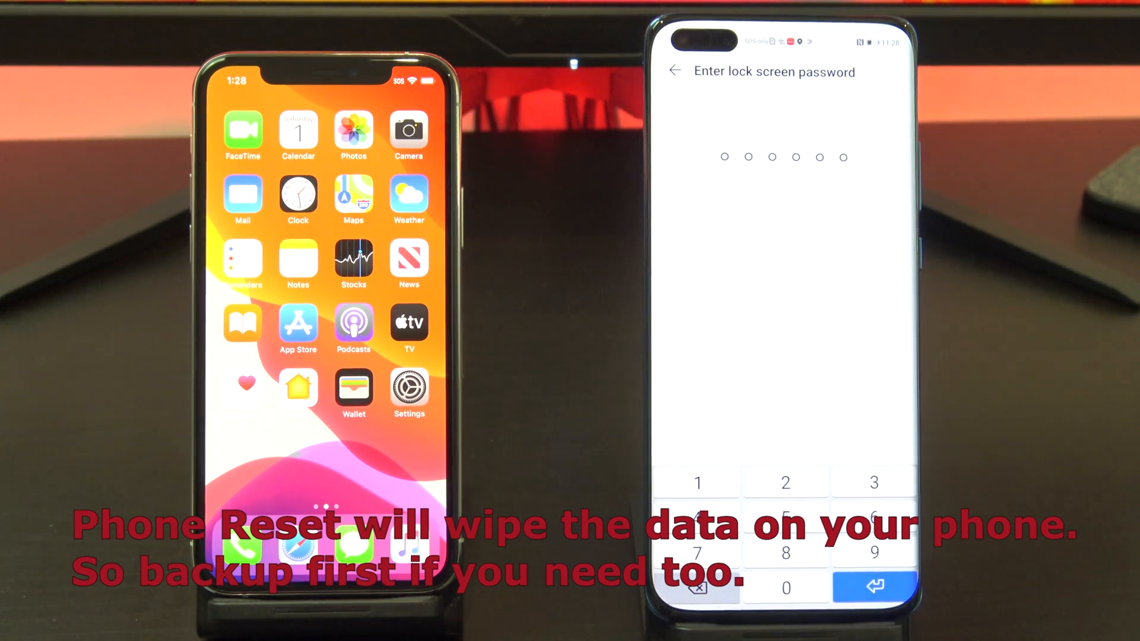
click(876, 588)
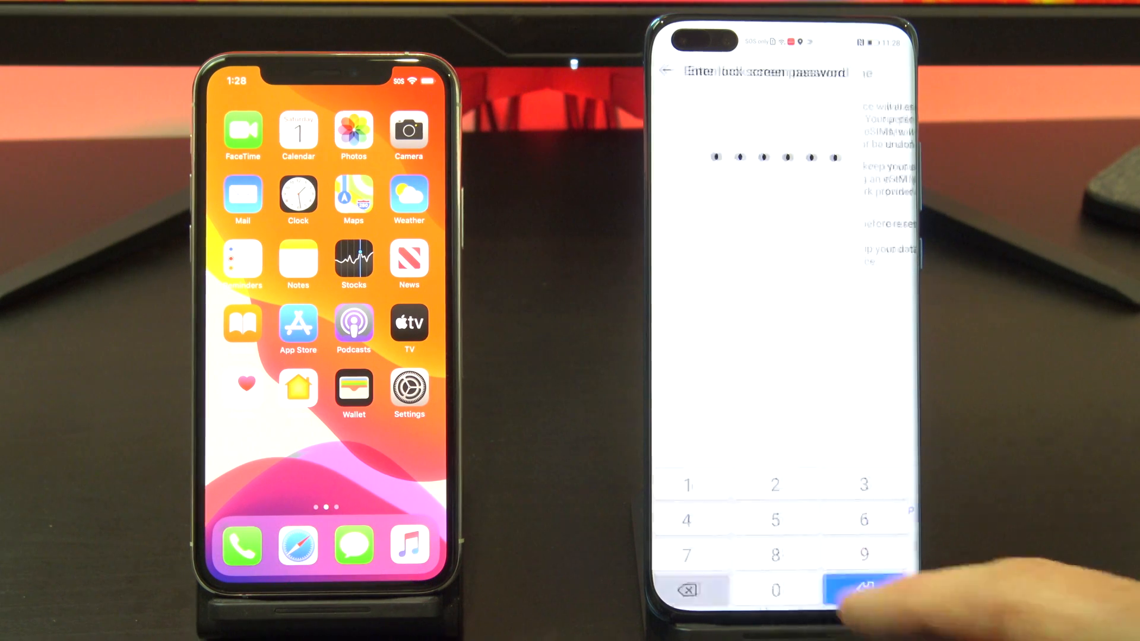
click(865, 589)
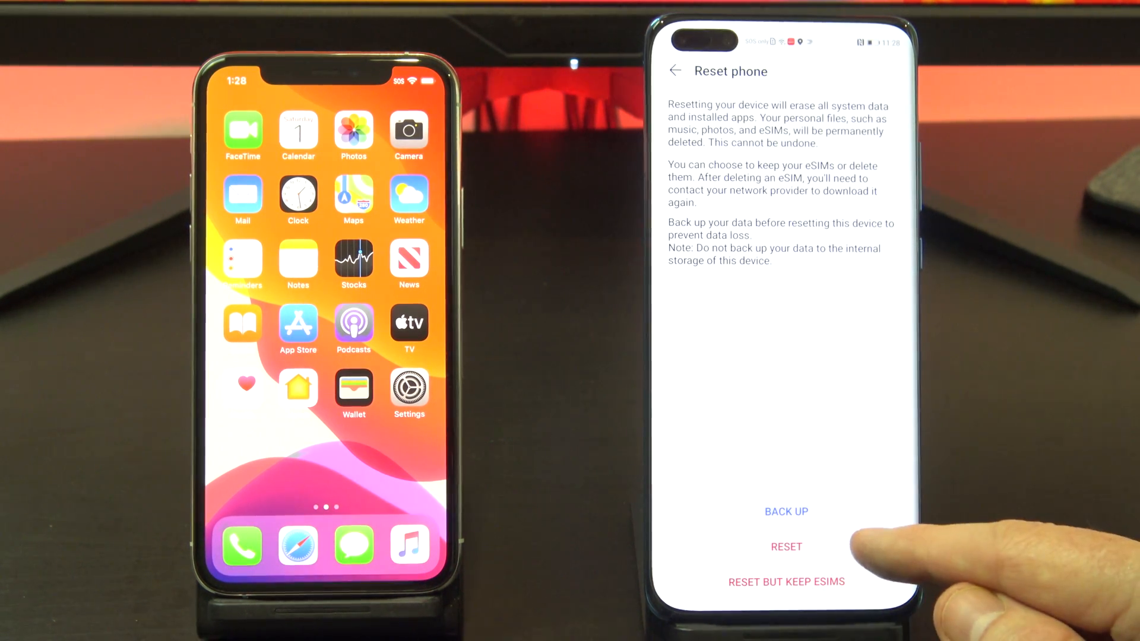
click(786, 546)
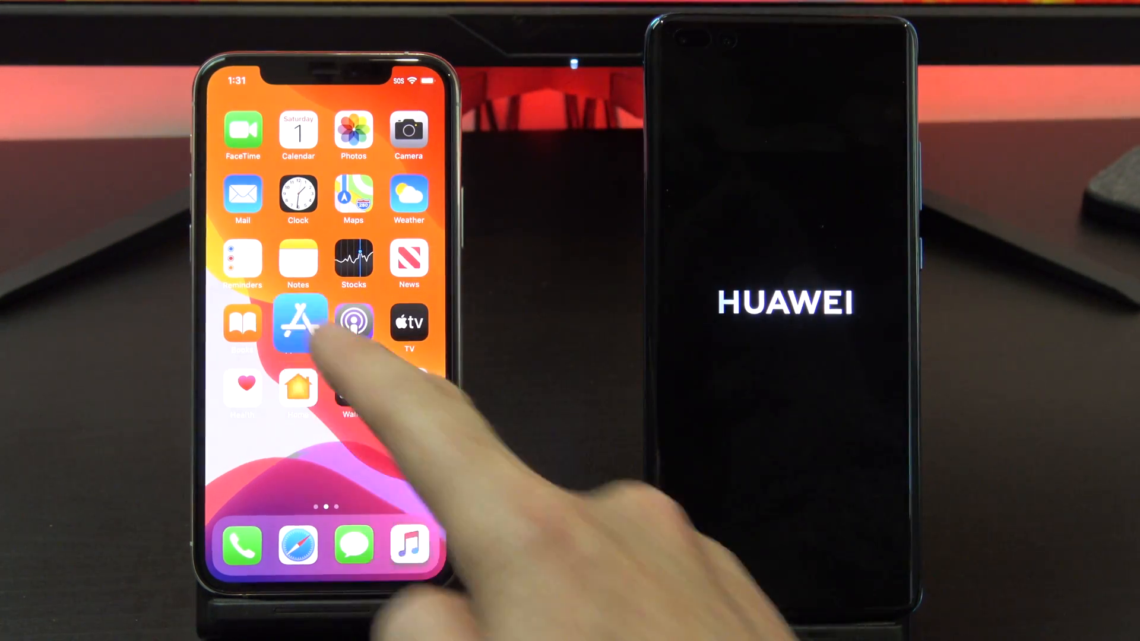
Step: Install Phone Clone on the iPhone from the App Store while the Huawei restarts
click(298, 321)
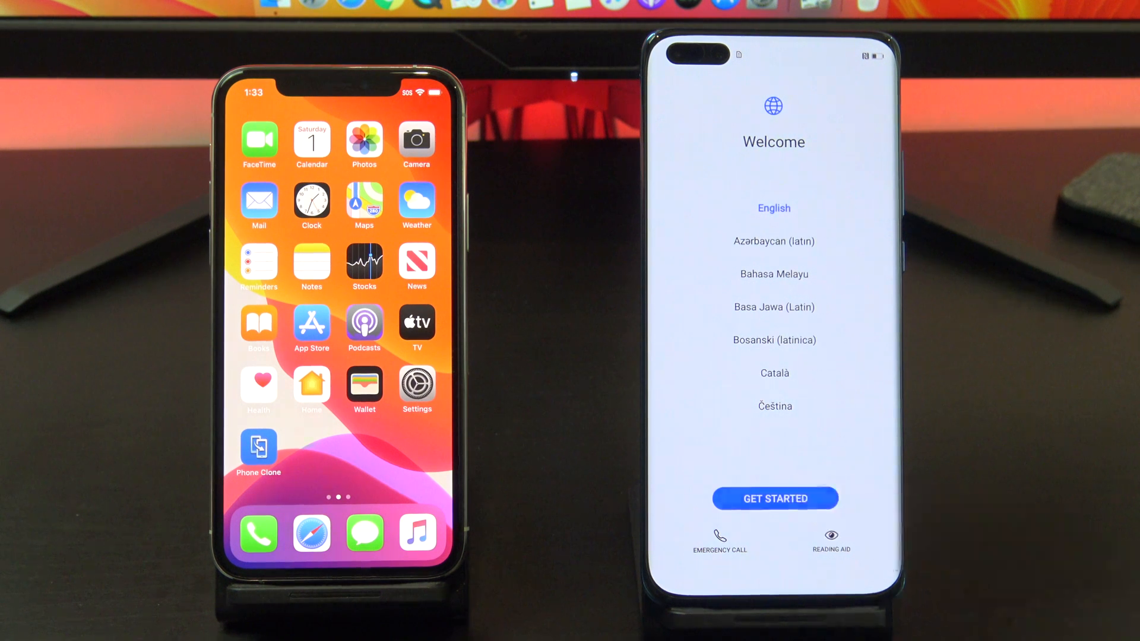
Step: Start setup in English, accept the licence terms, skip Wi-Fi and continue past privacy and HMS Core
click(775, 498)
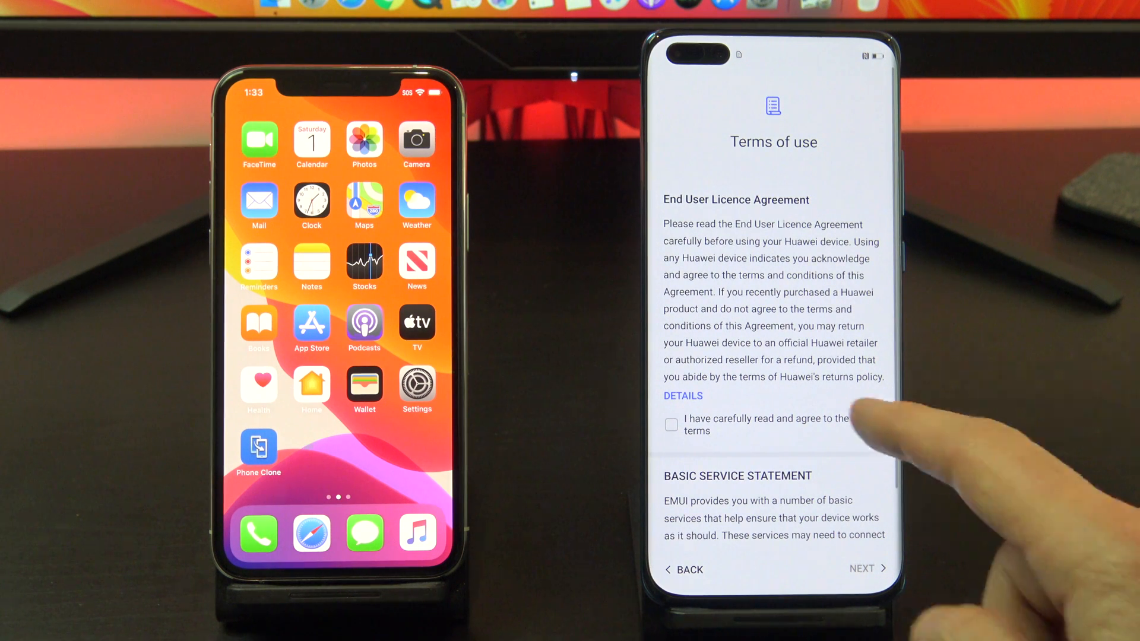
click(862, 569)
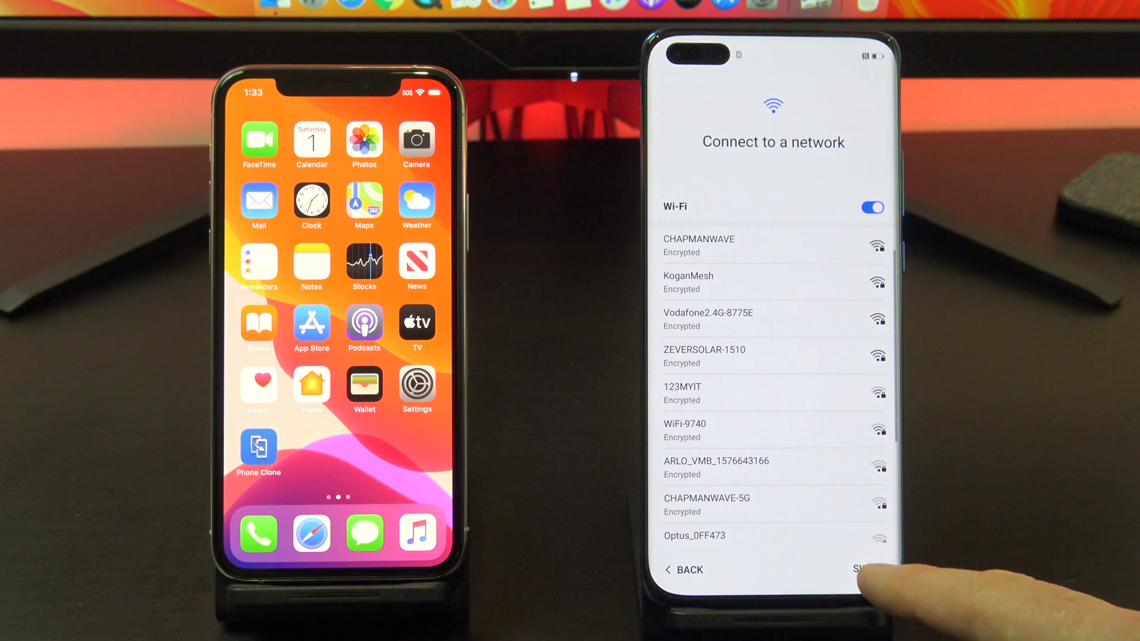
click(864, 569)
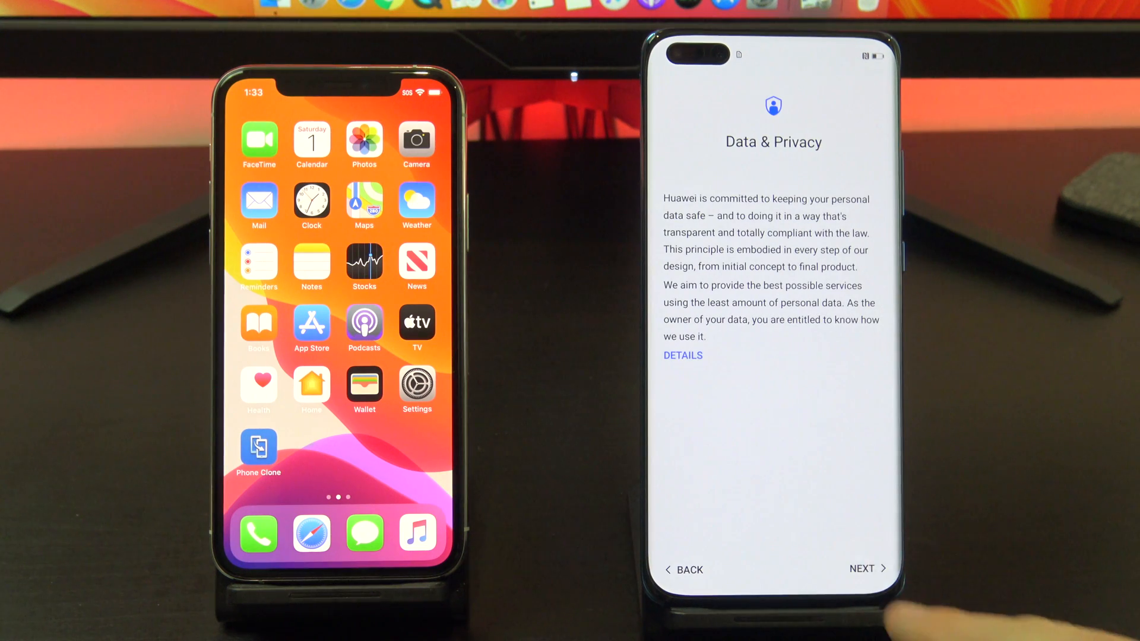
click(864, 569)
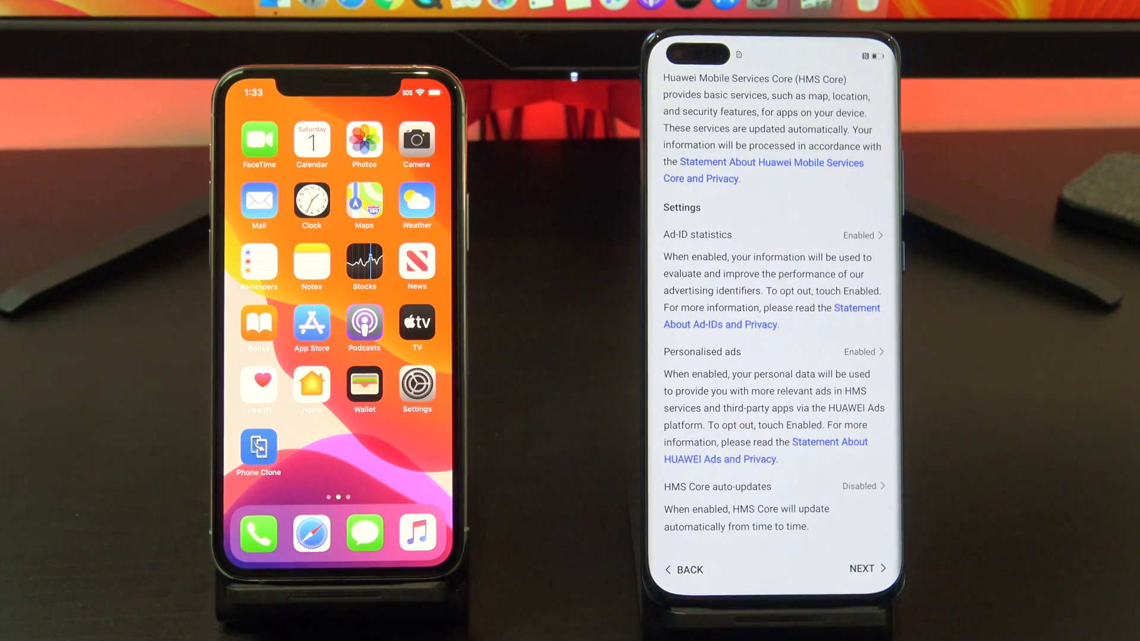
click(863, 569)
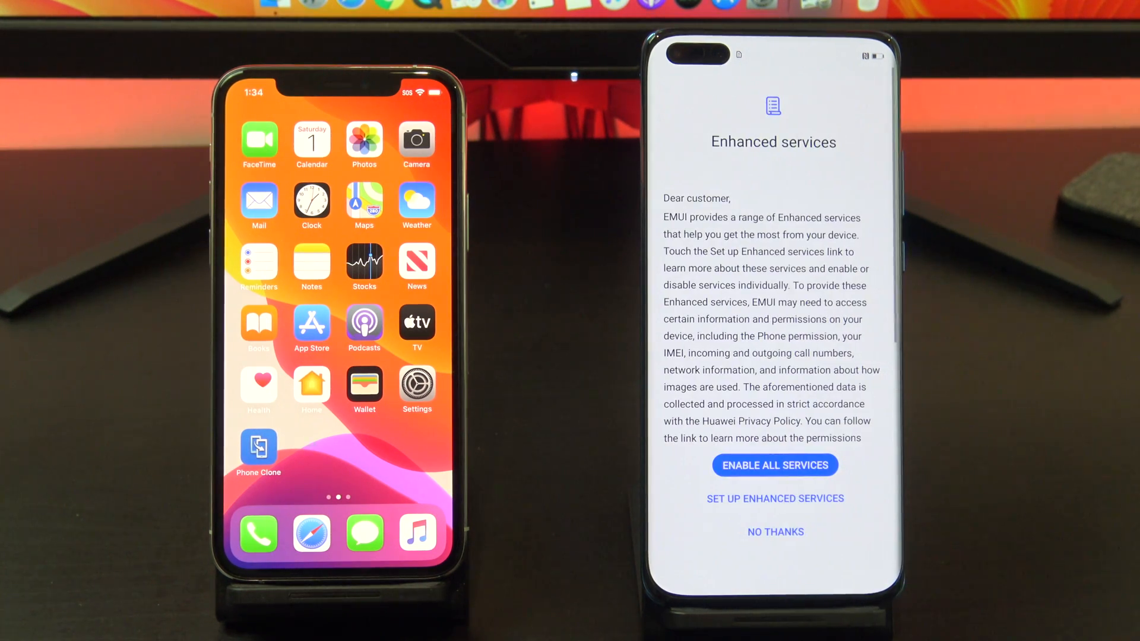
Step: Move past the enhanced services, improvement programme, analytics and software update screens to Data import
click(775, 498)
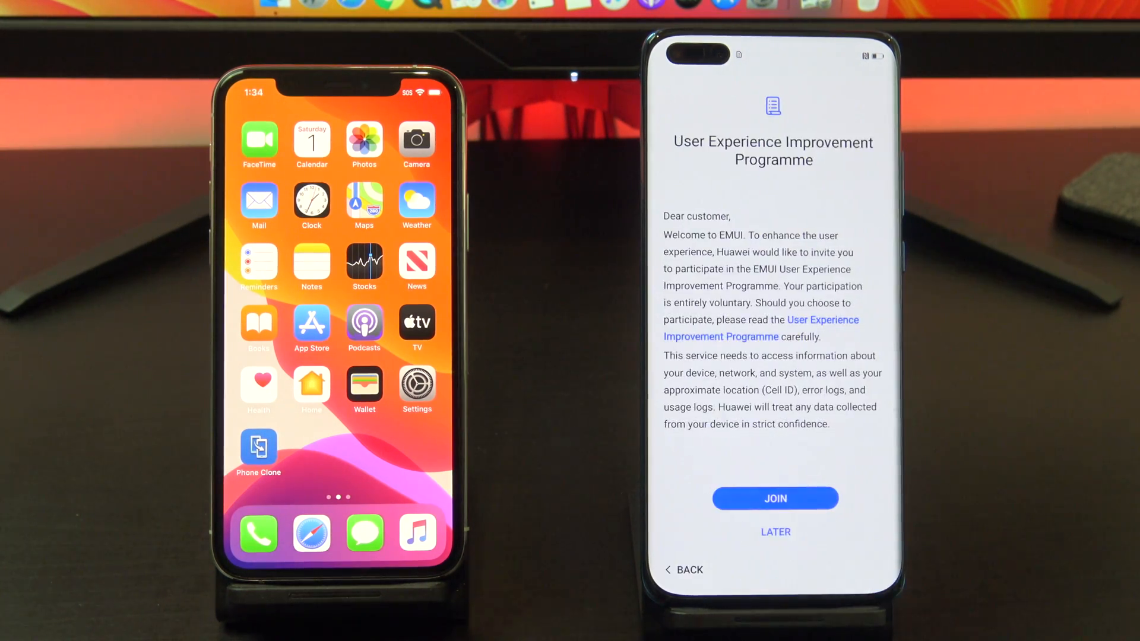
click(774, 498)
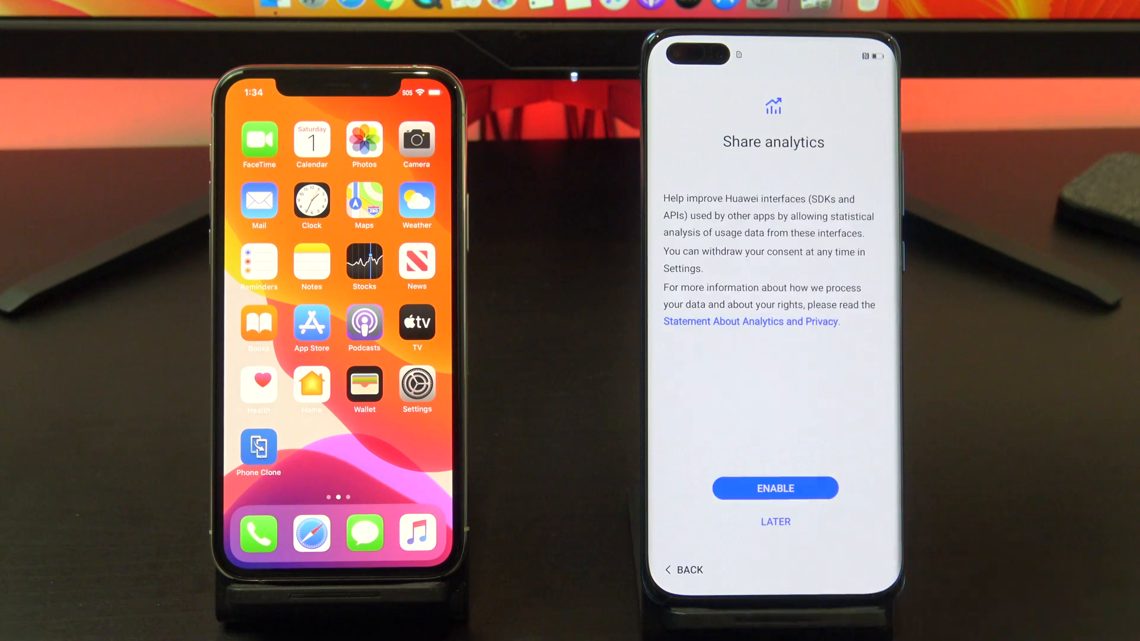
click(774, 488)
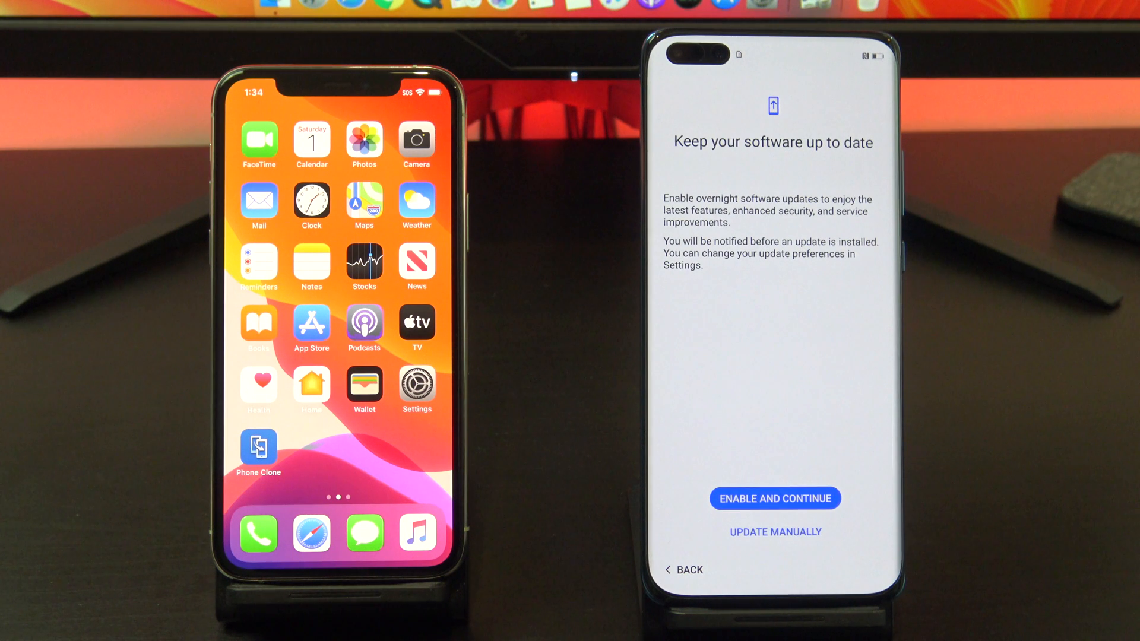
click(773, 498)
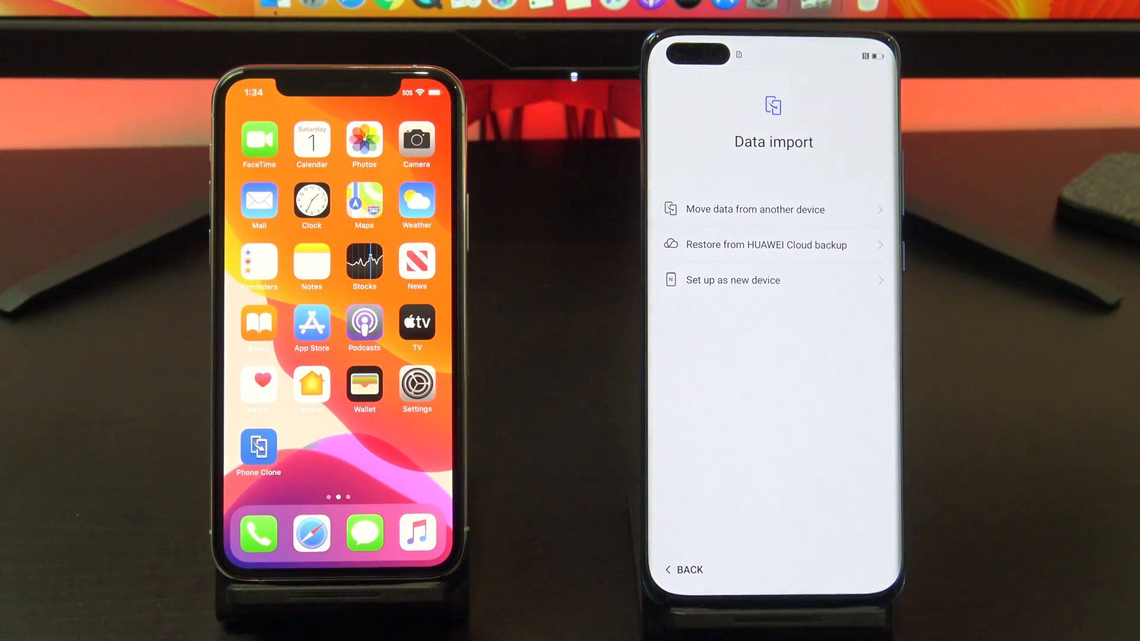
Step: Choose to import data from another device, accept the terms and select iPhone as the old phone
click(754, 209)
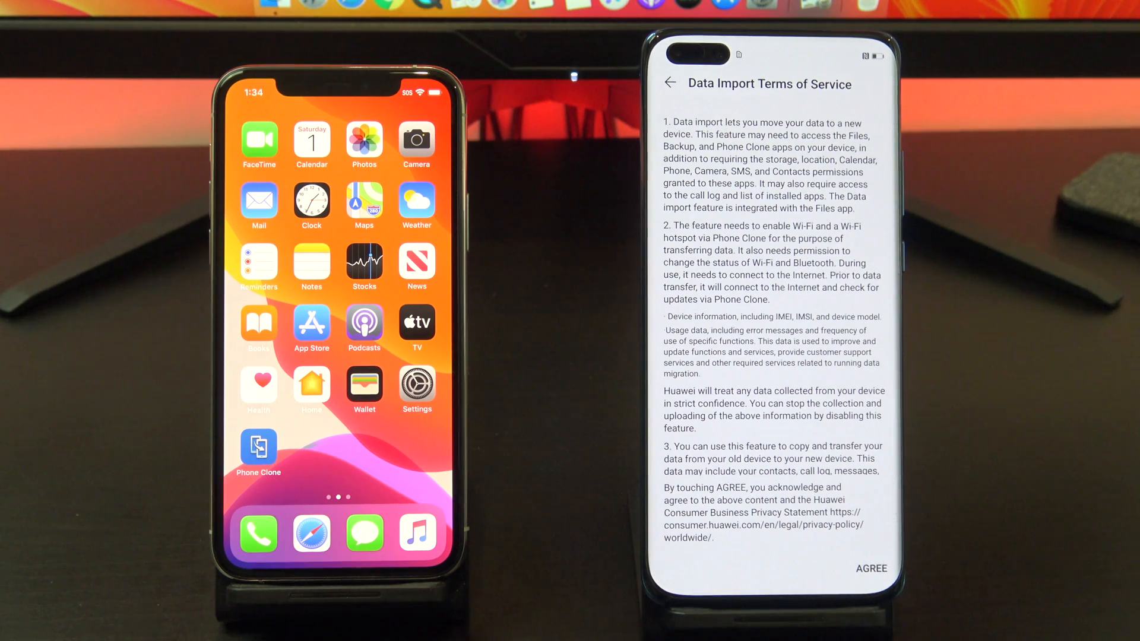
click(871, 569)
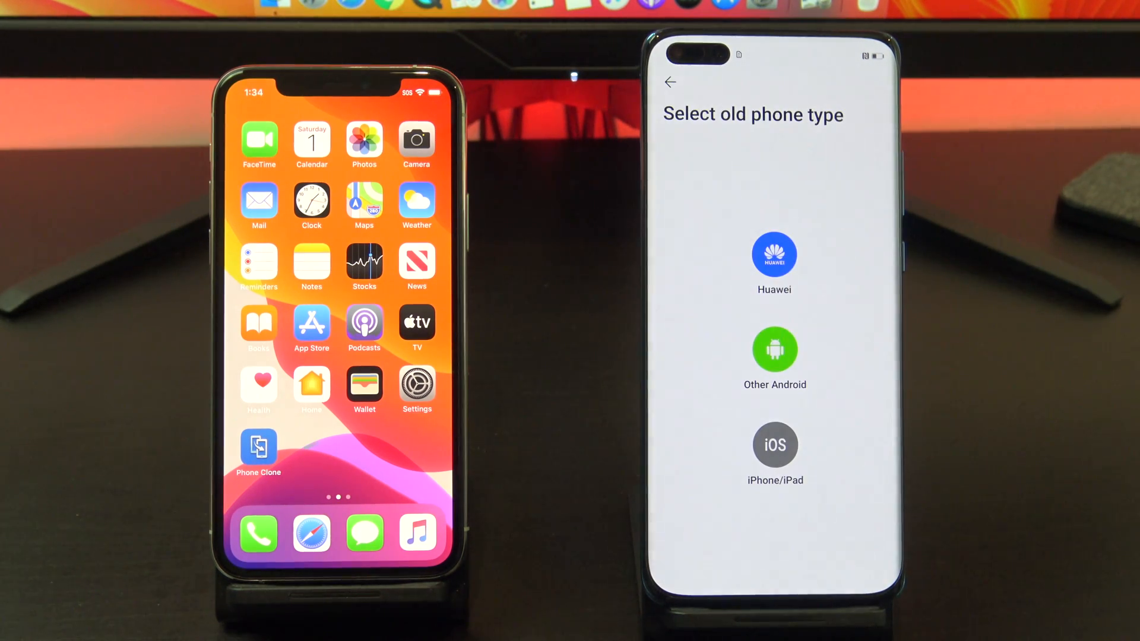
click(775, 455)
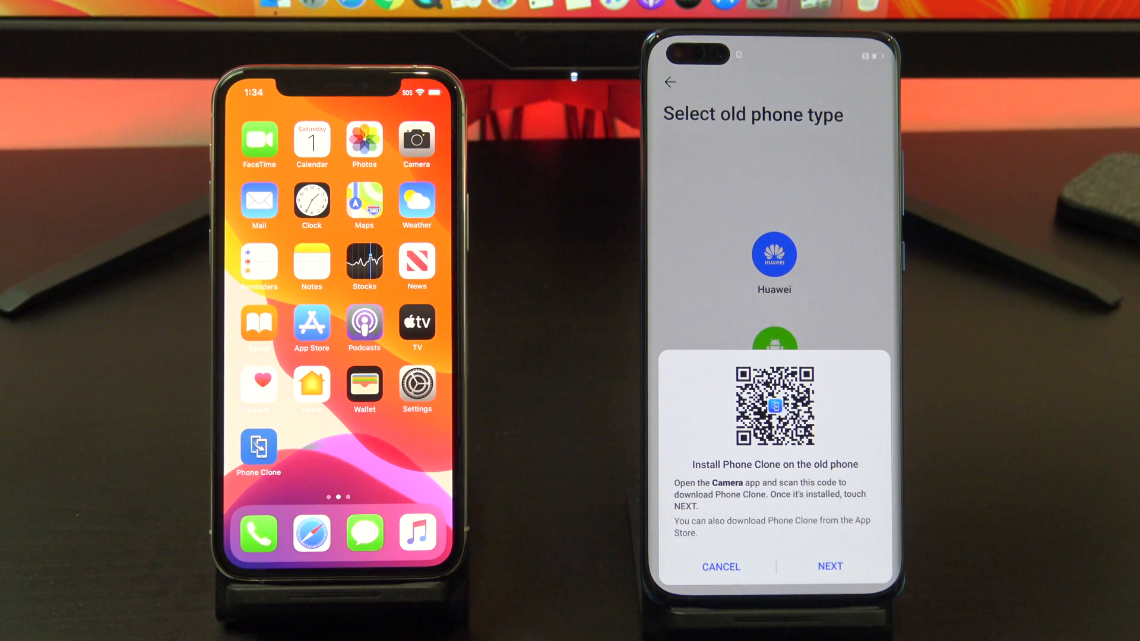
click(830, 567)
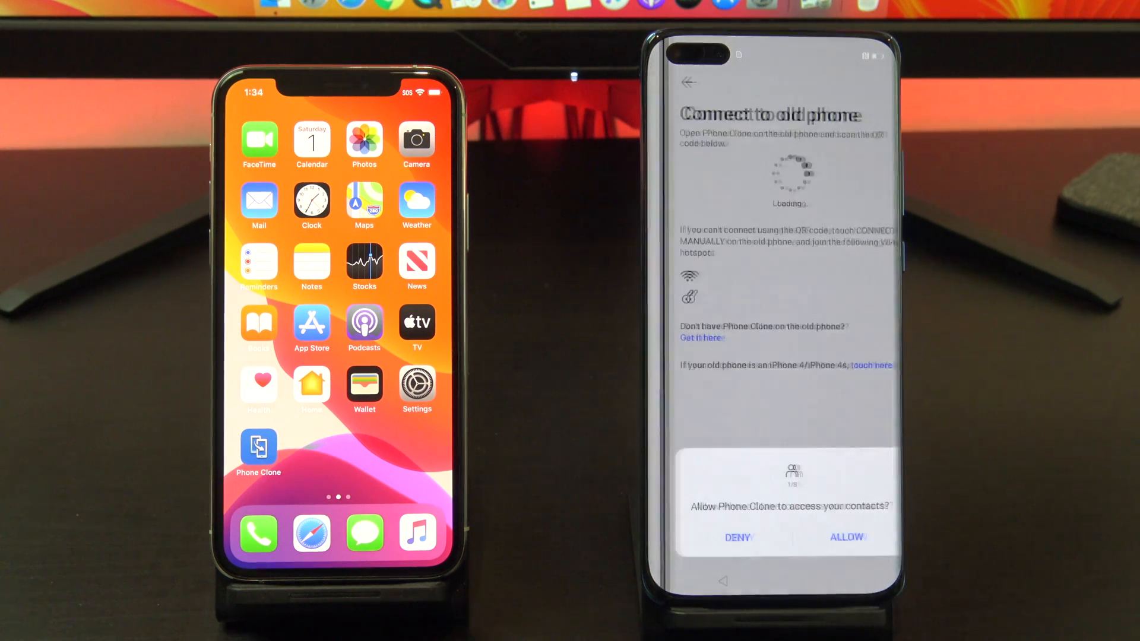
Step: Launch Phone Clone on the iPhone, accept its agreement and calendar notice, and mark it as the old phone
click(257, 446)
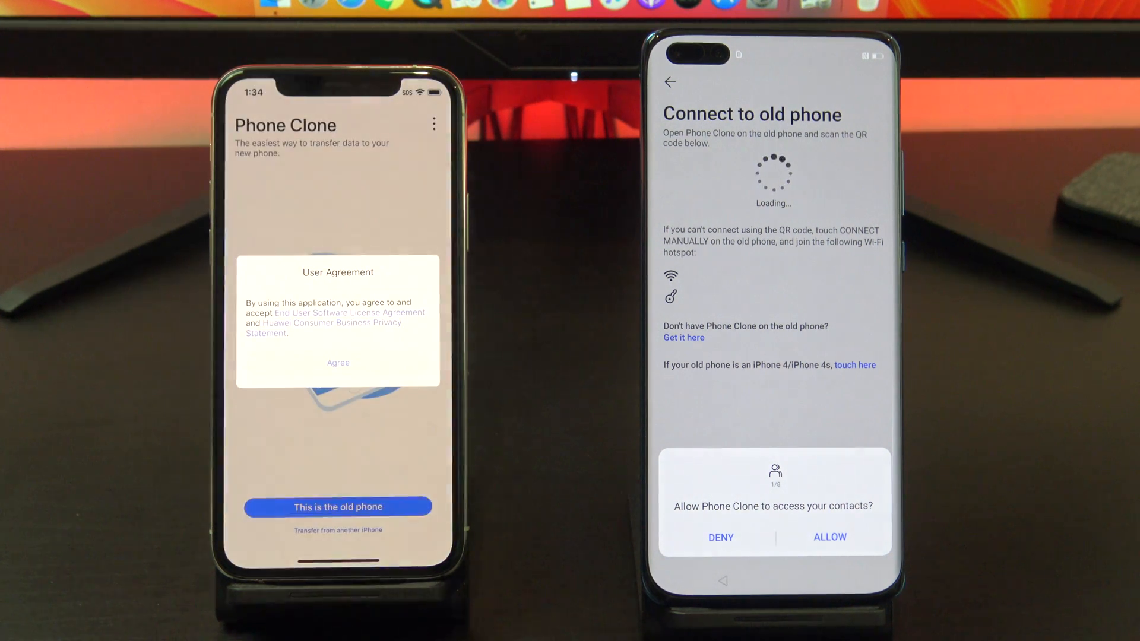
click(337, 363)
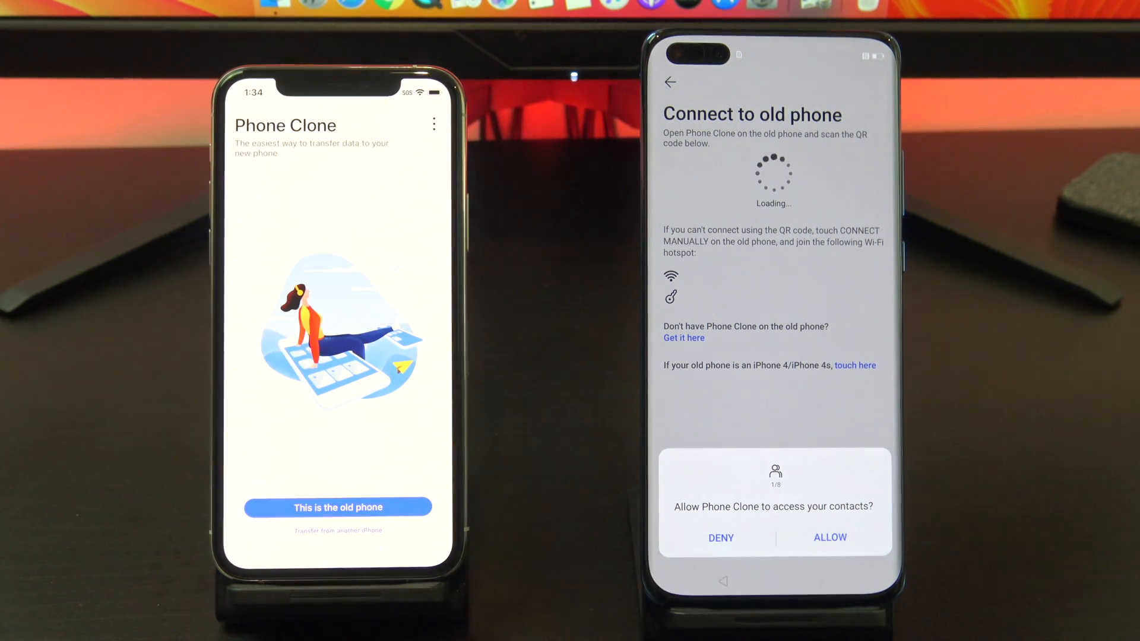
click(337, 507)
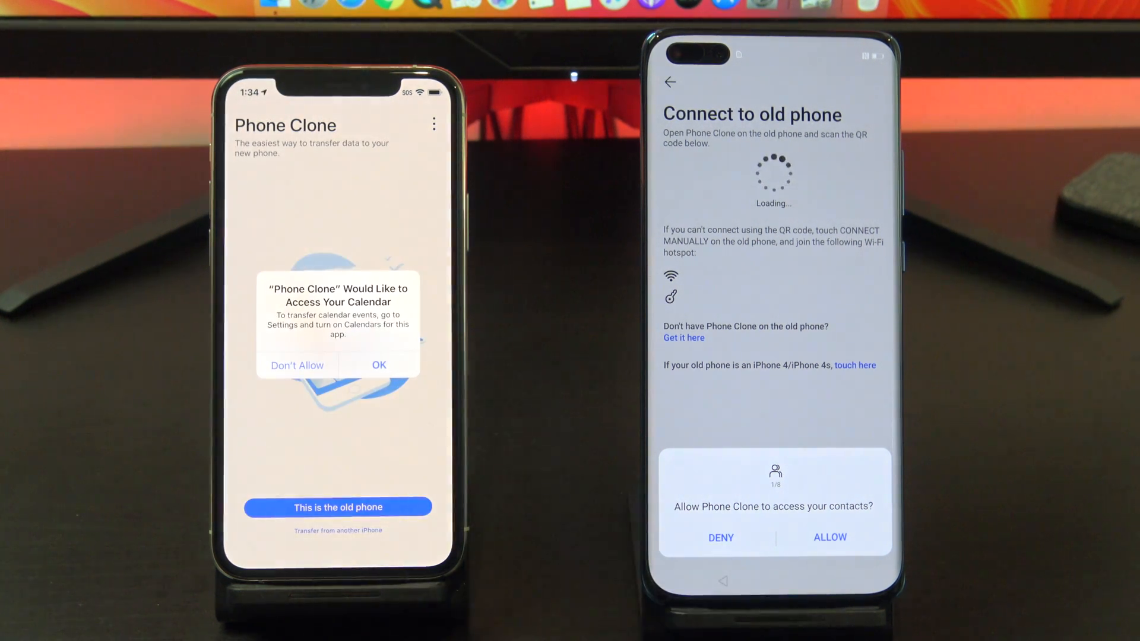
click(379, 364)
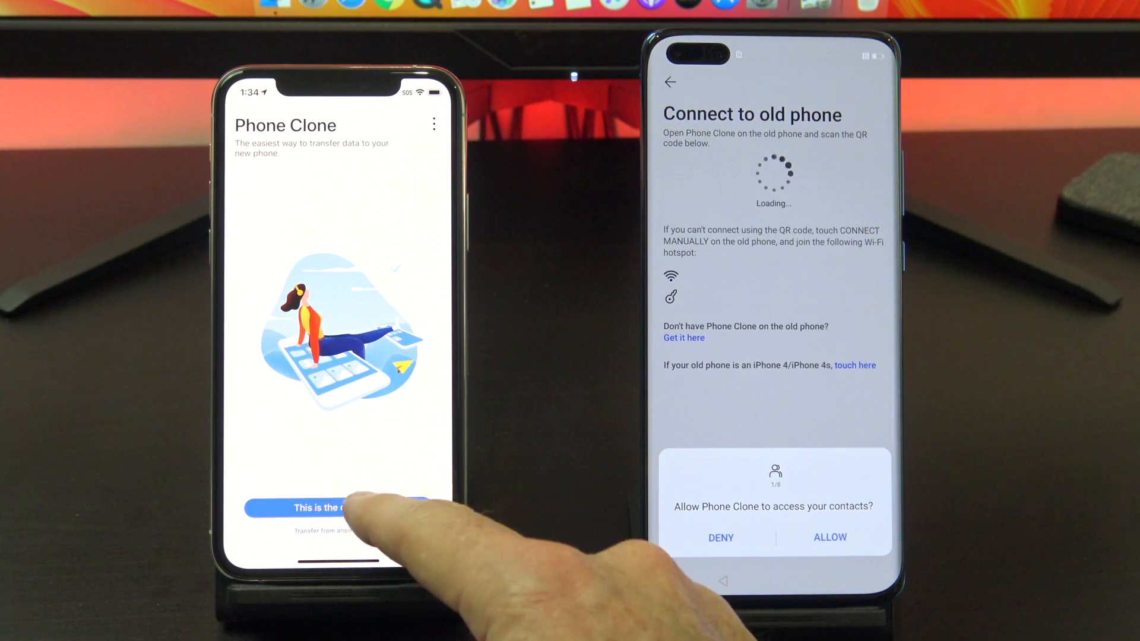
click(336, 507)
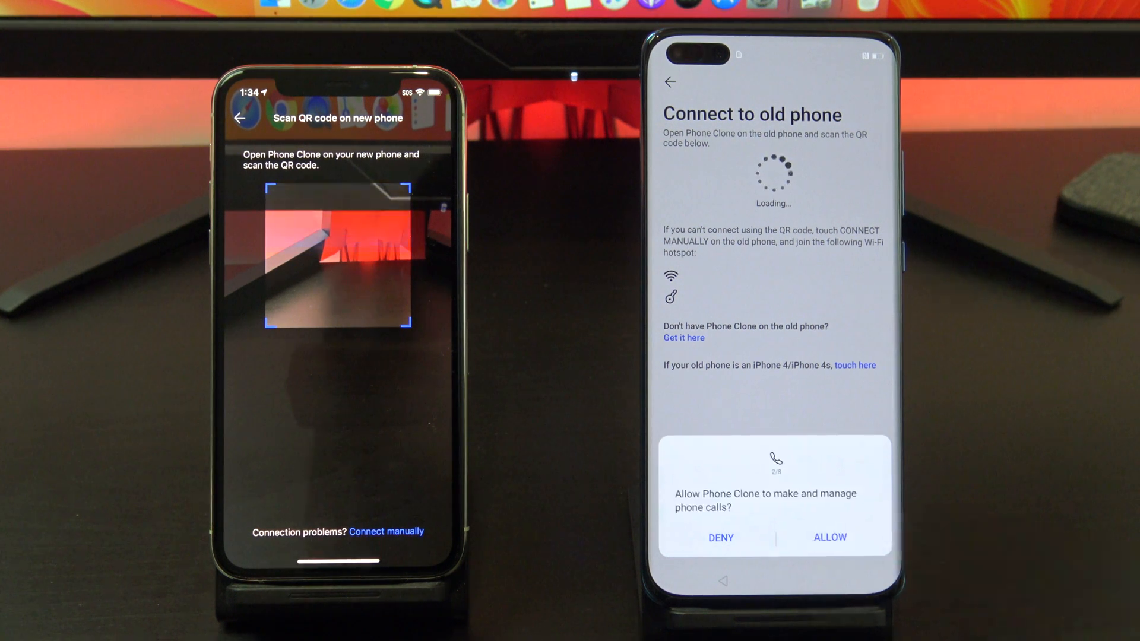
Step: Allow Phone Clone on the Huawei to manage phone calls and access the calendar
click(830, 536)
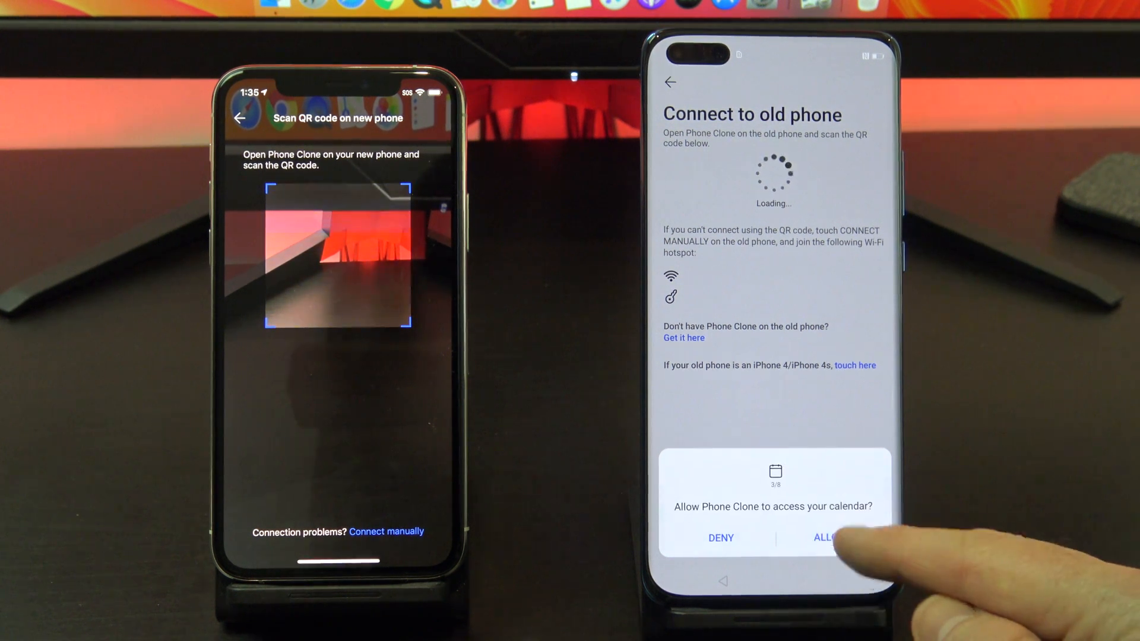
click(826, 536)
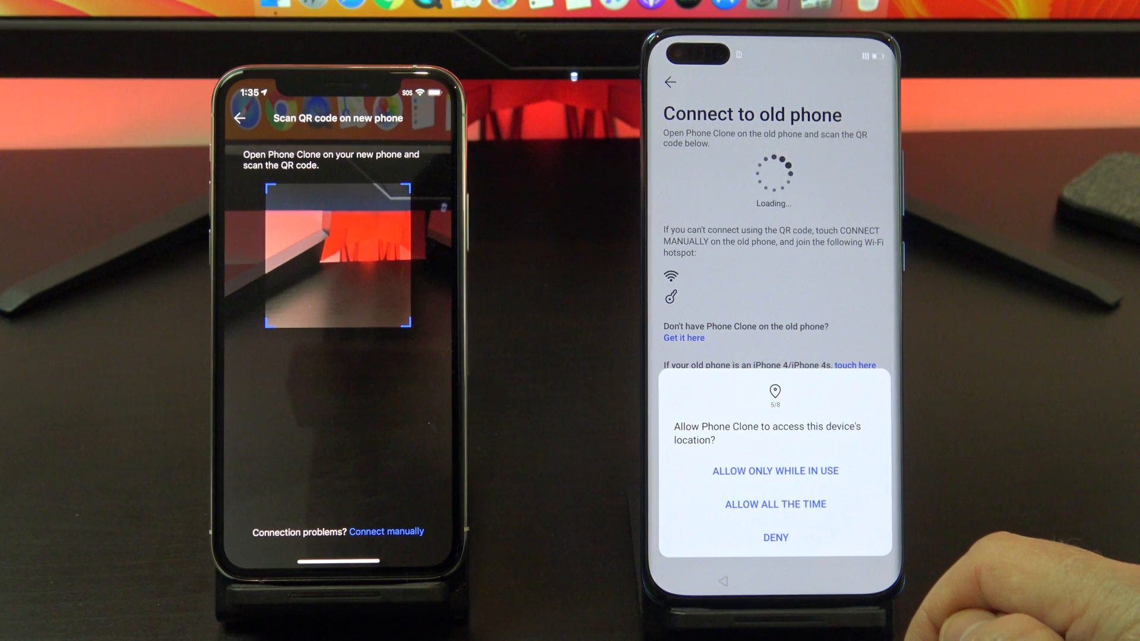
Step: Grant location access on the Huawei and join its transfer Wi-Fi network from the iPhone after the QR scan
click(776, 470)
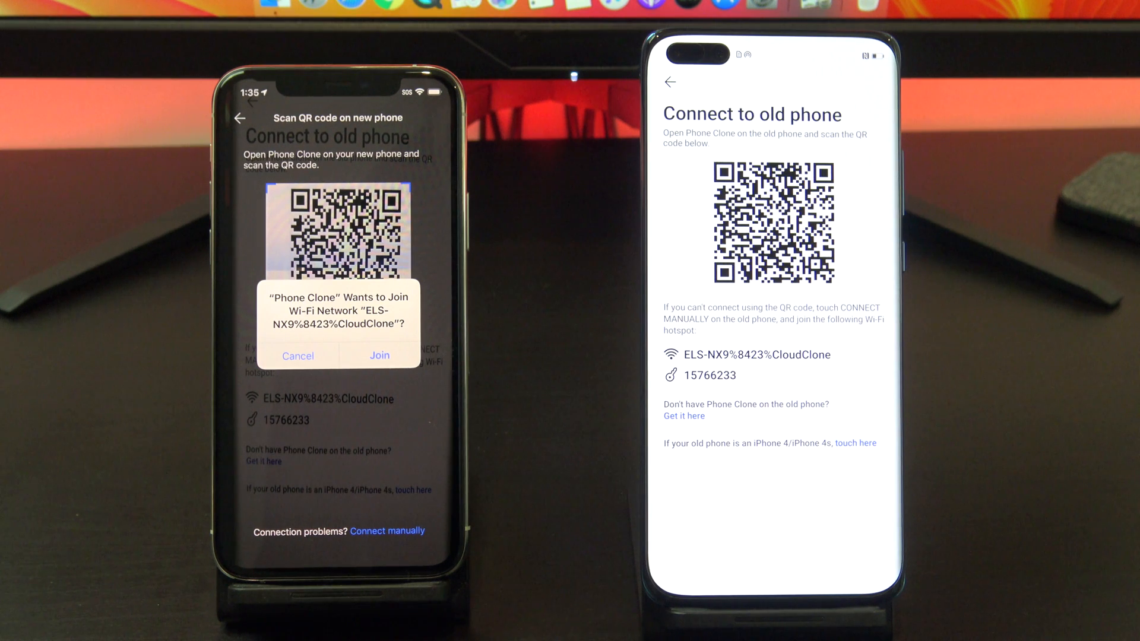
click(380, 355)
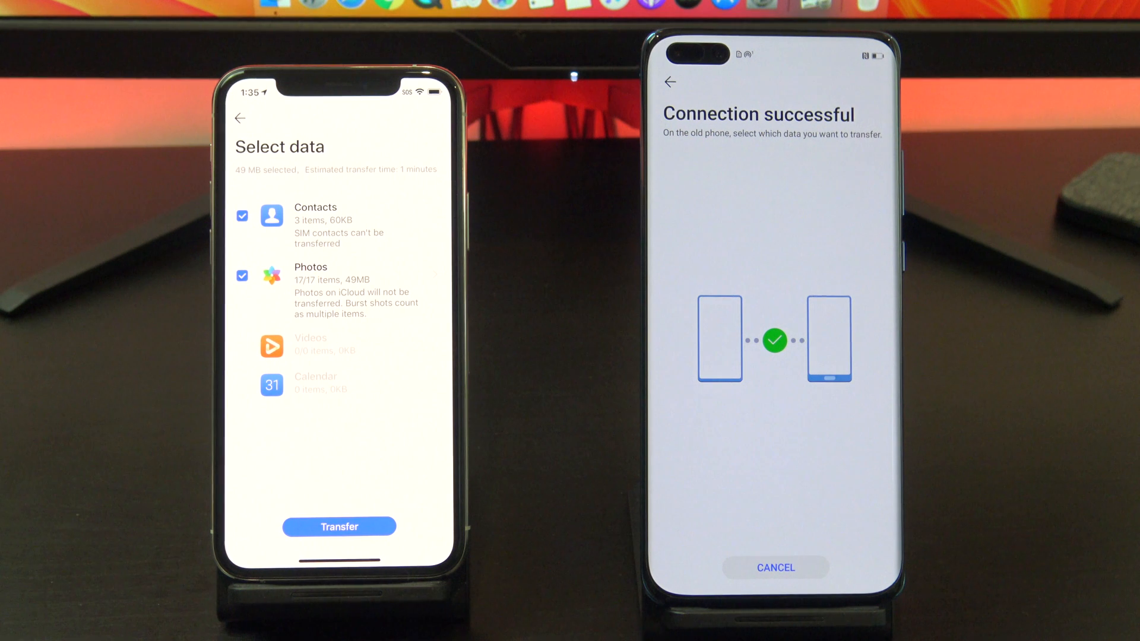
Step: Transfer only contacts (Photos deselected), accept receiving on the Huawei and finish the completed transfer
click(242, 275)
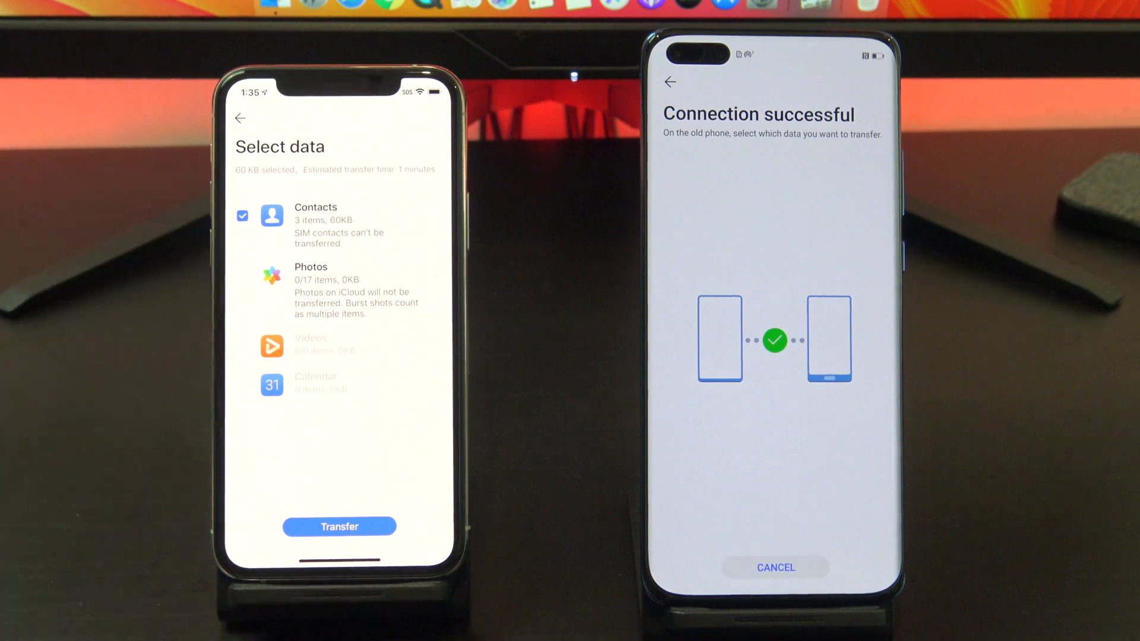
click(338, 526)
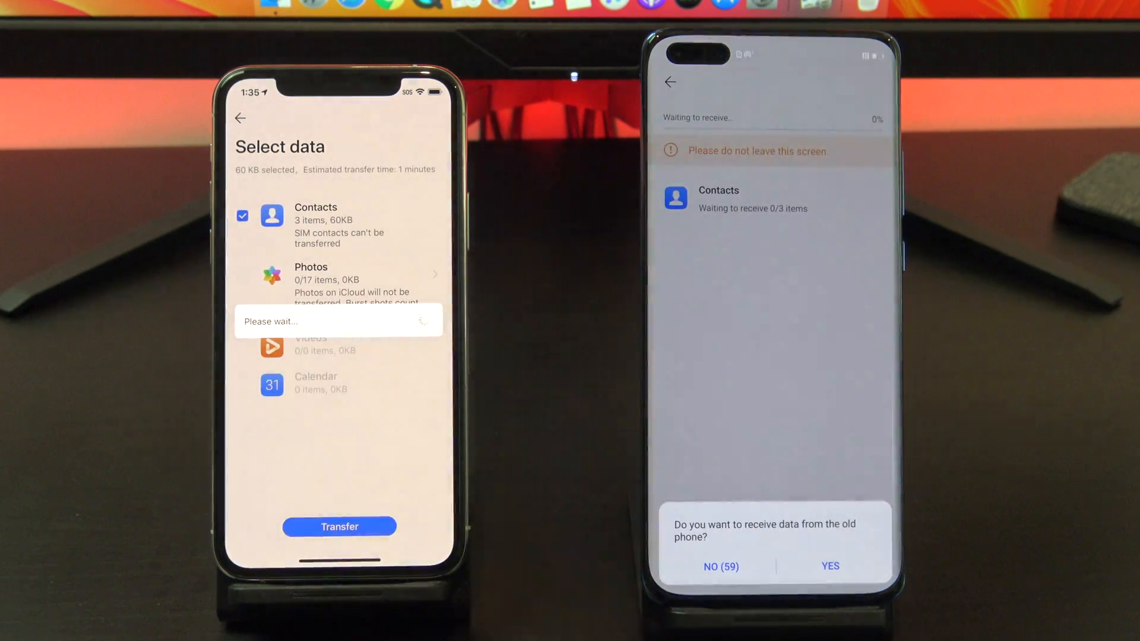
click(830, 567)
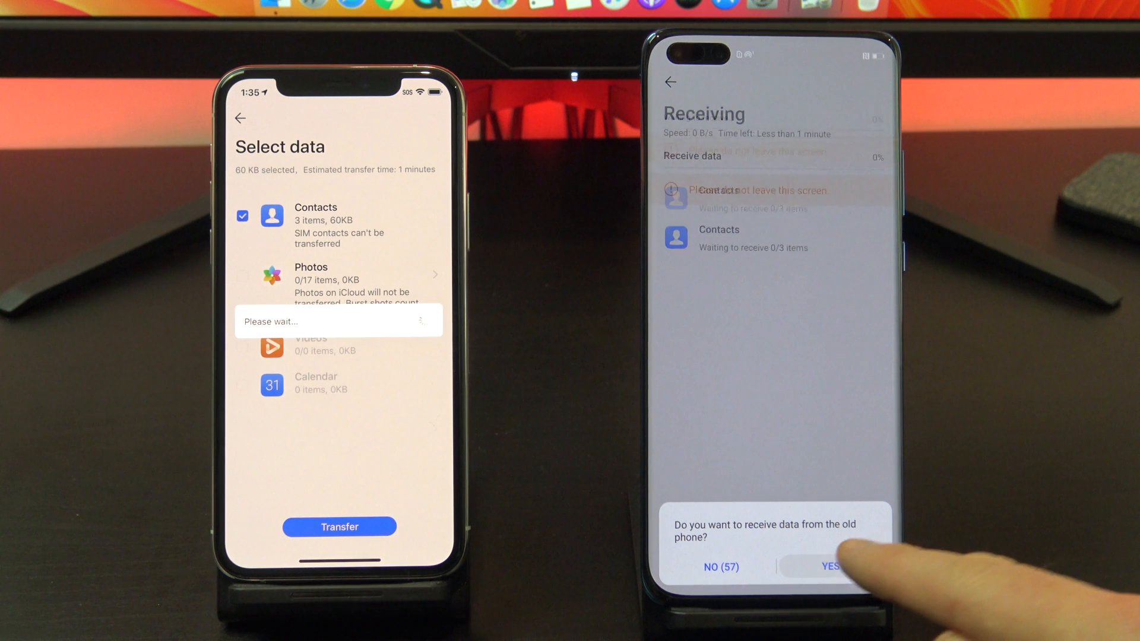
click(827, 566)
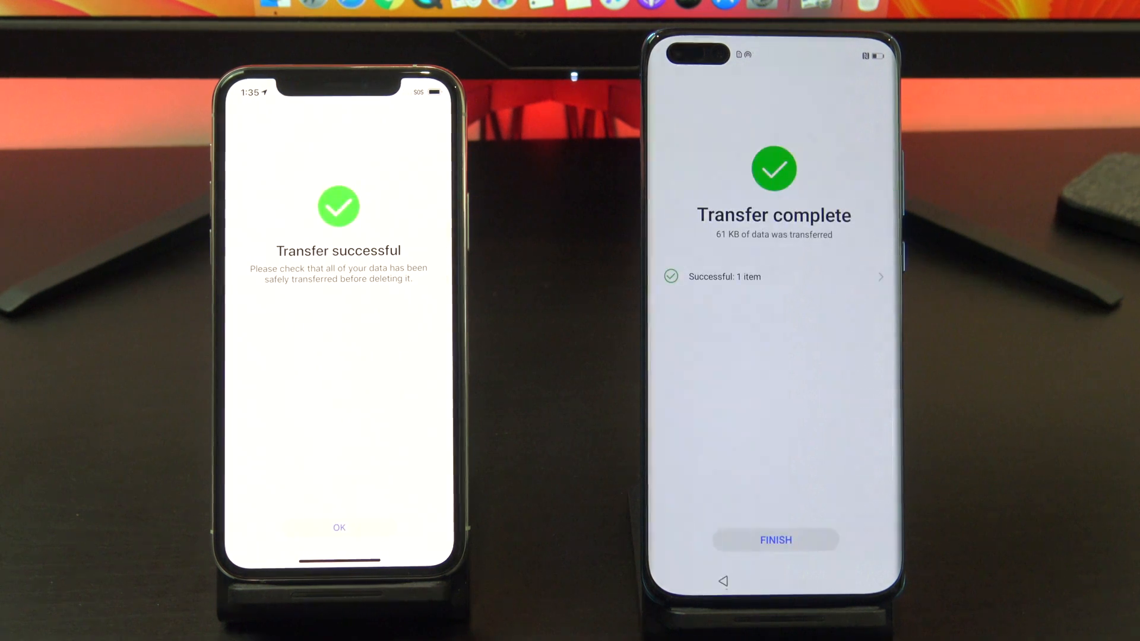
click(339, 528)
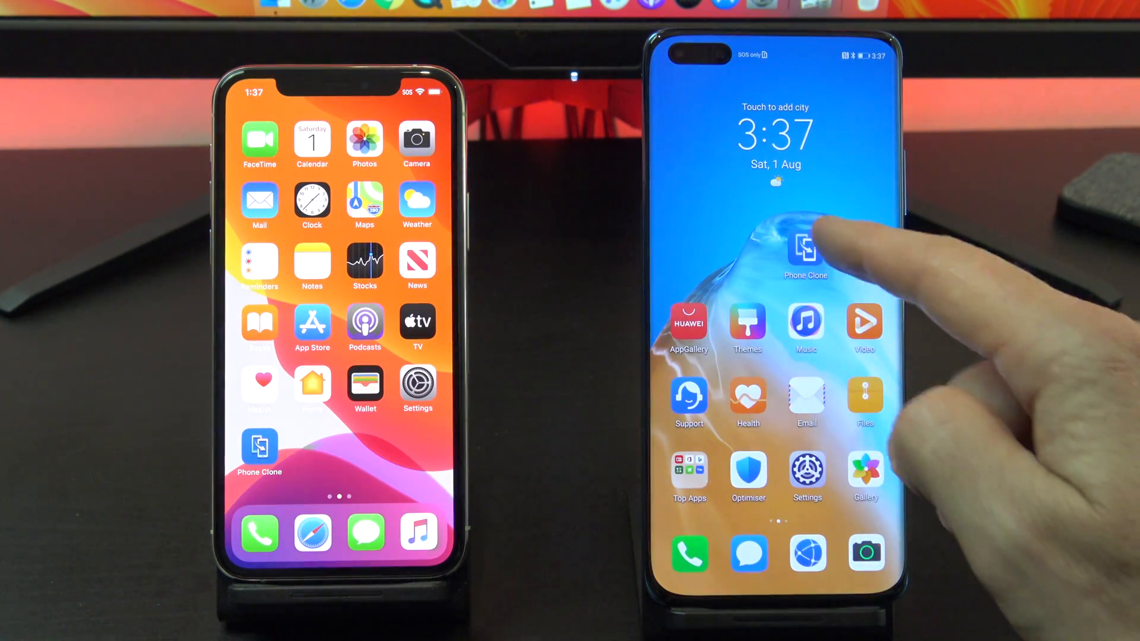
Step: Launch Phone Clone on the Huawei as the new phone with iPhone as the old phone type, ready for QR pairing
click(805, 251)
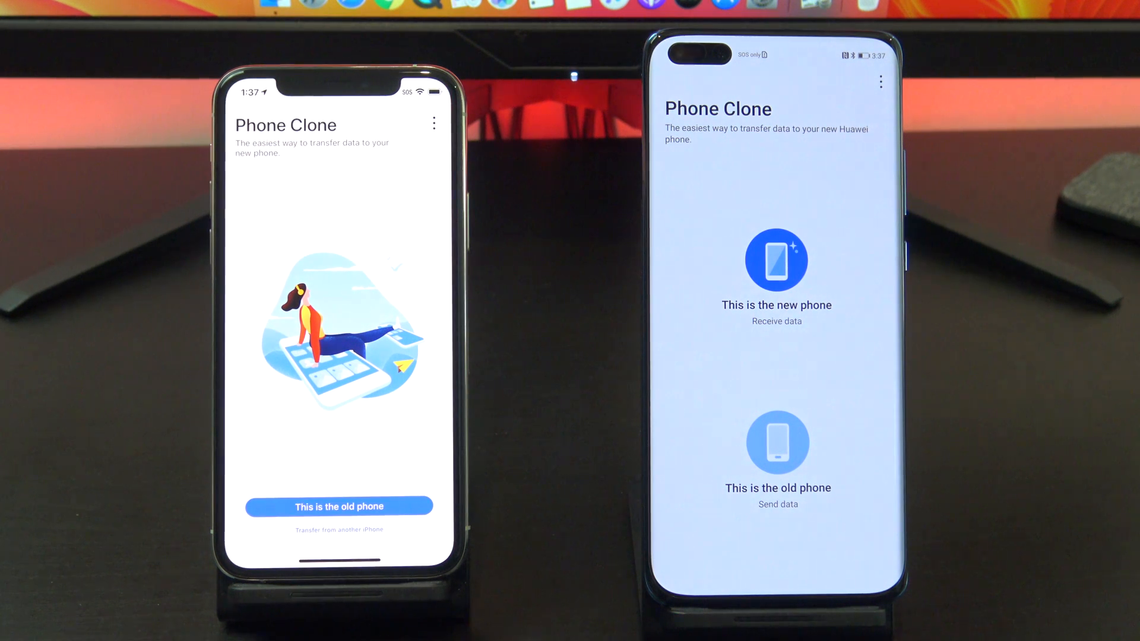
click(338, 506)
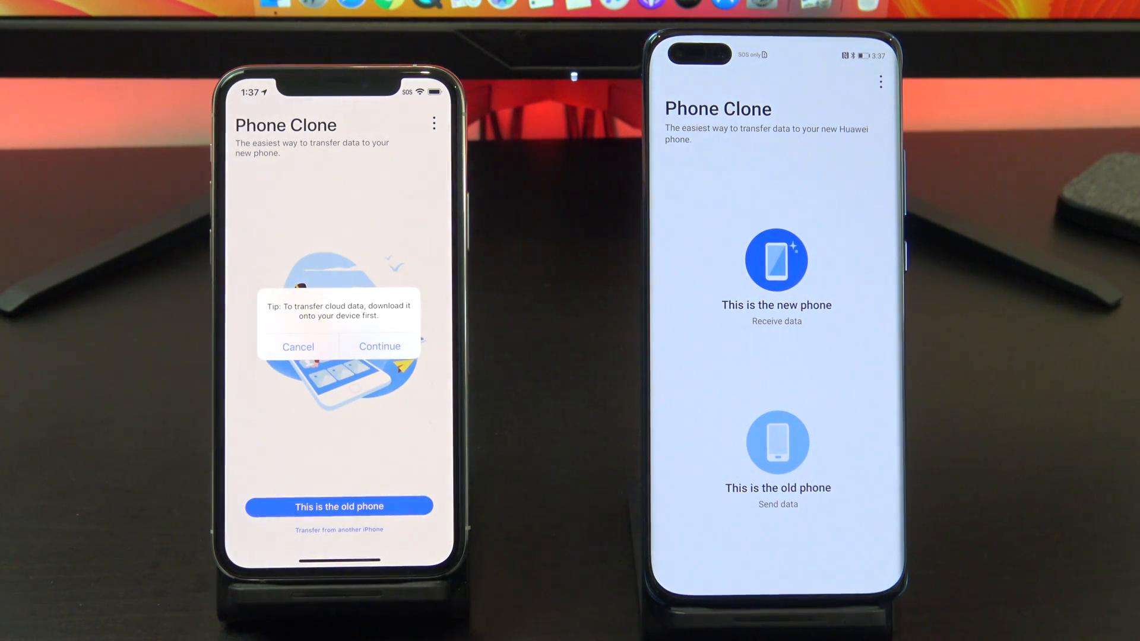
click(380, 345)
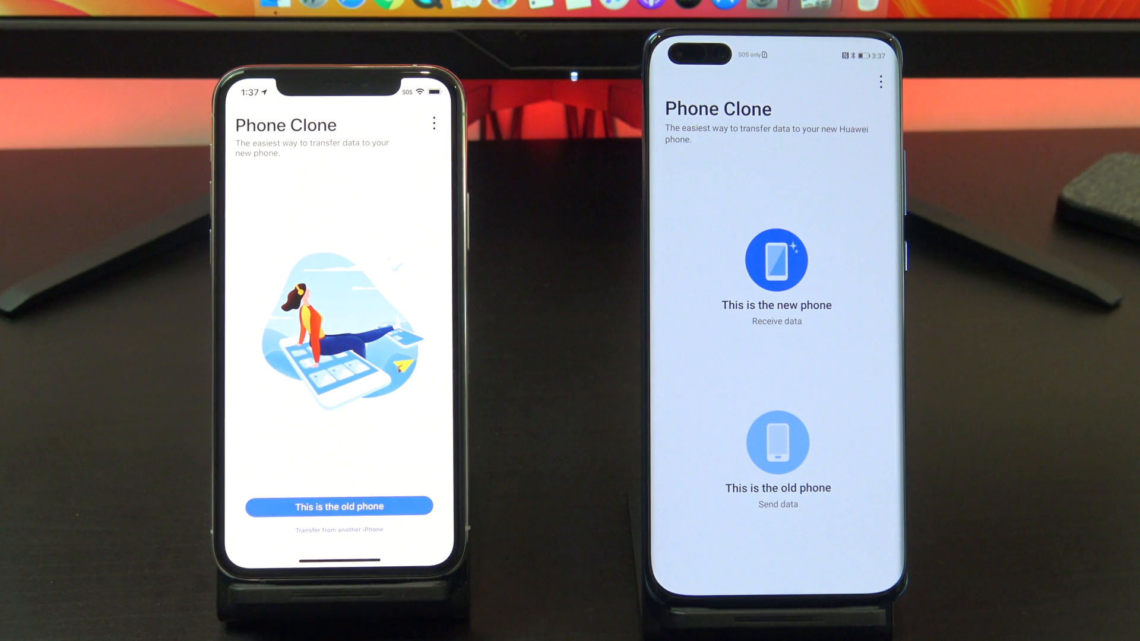
click(338, 506)
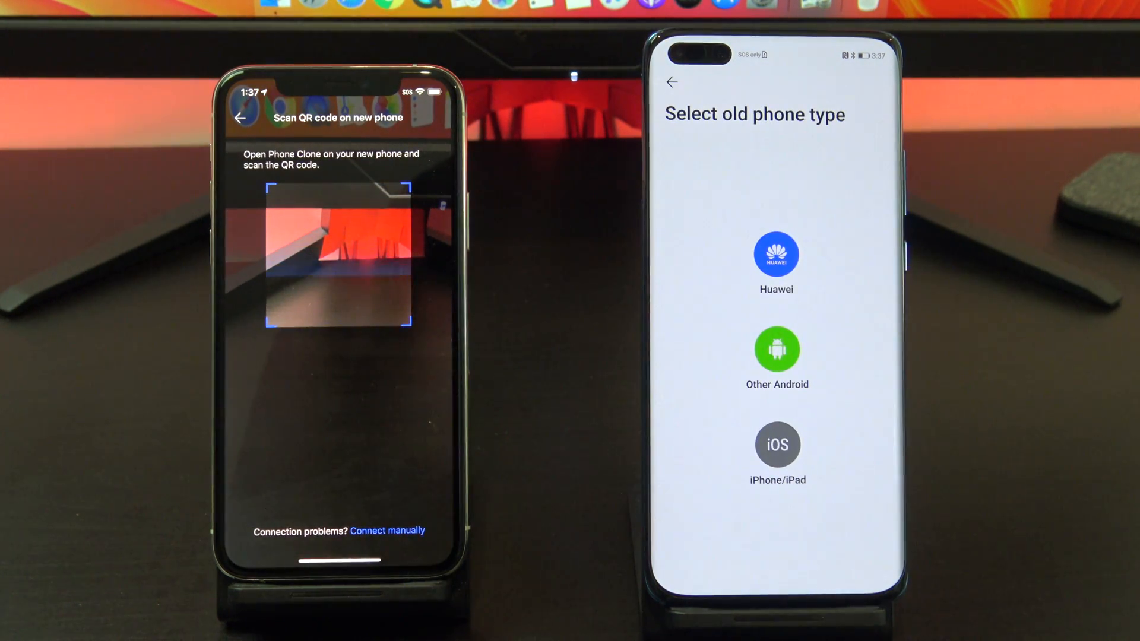
click(777, 444)
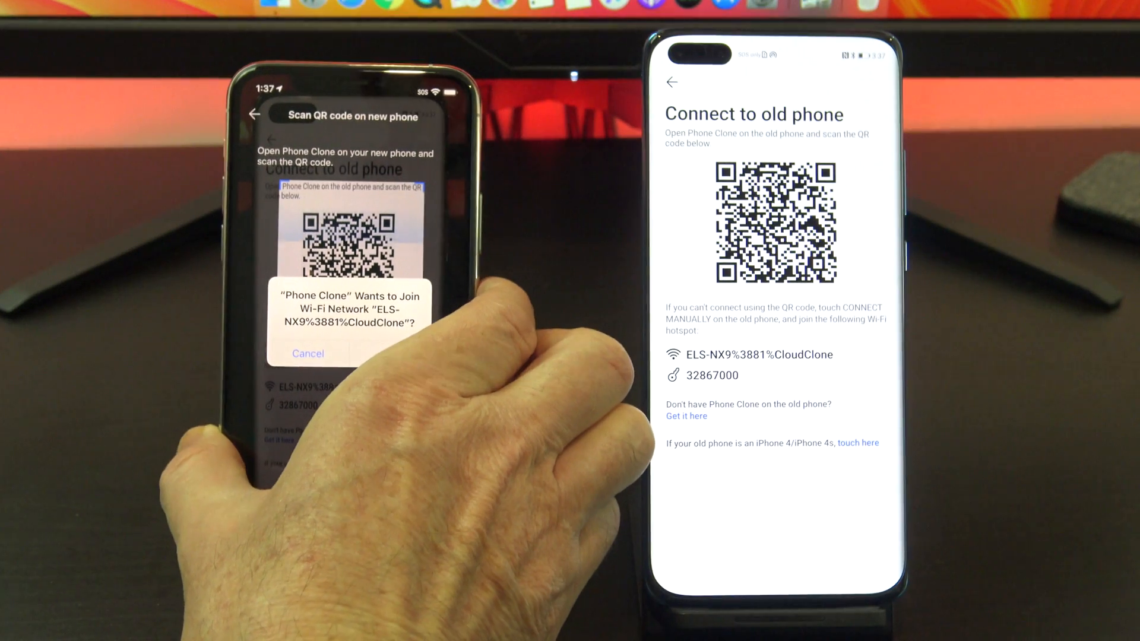
Step: Join the transfer network, send contacts only with Photos deselected, and accept receiving on the Huawei
click(307, 354)
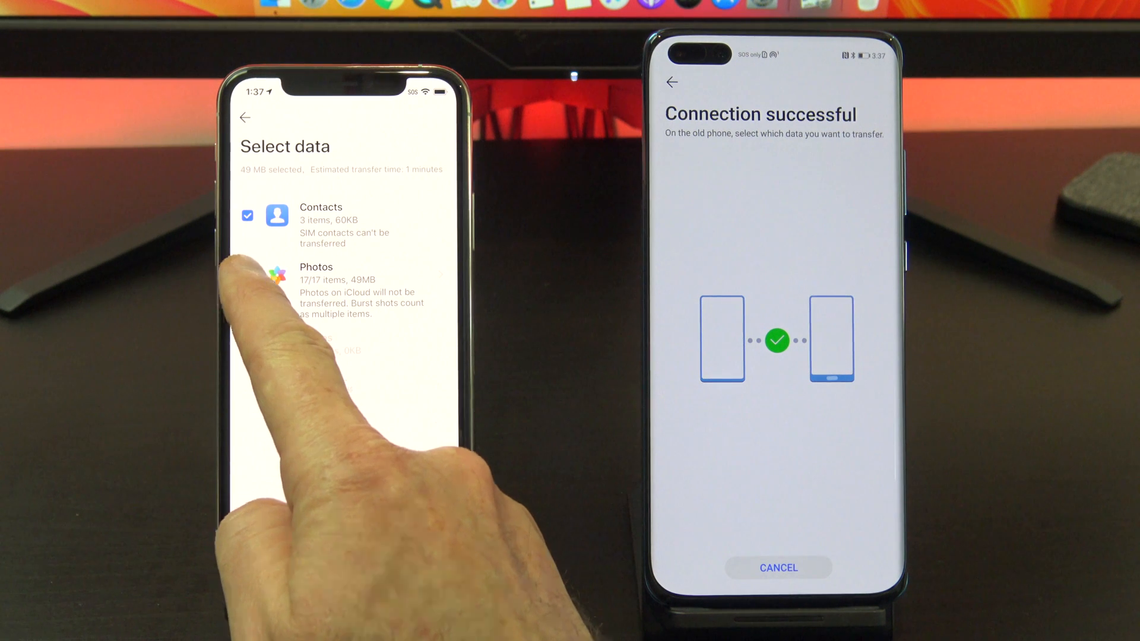
click(277, 274)
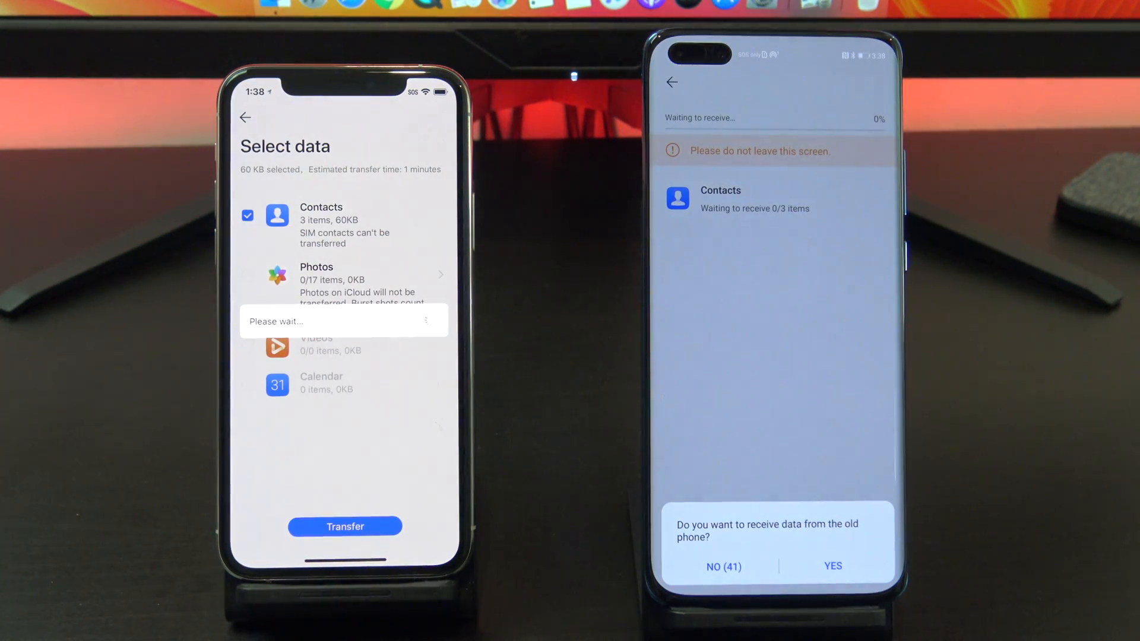
click(833, 566)
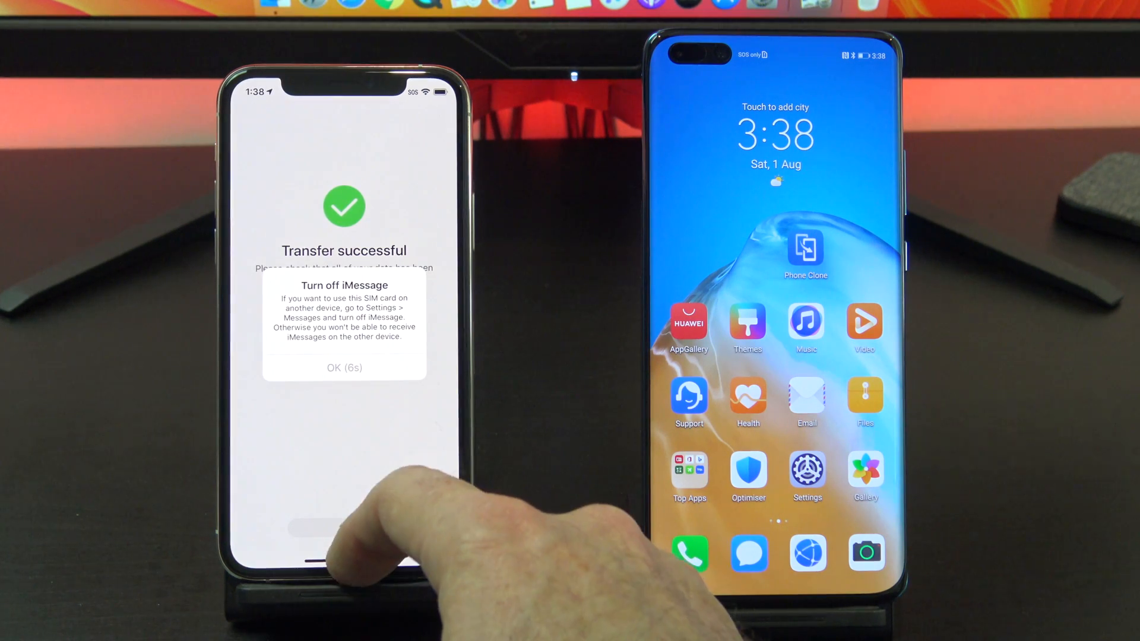
Step: Finish the transfer, complete setup with gesture navigation practised, and dismiss the iPhone's Turn off iMessage alert
click(344, 367)
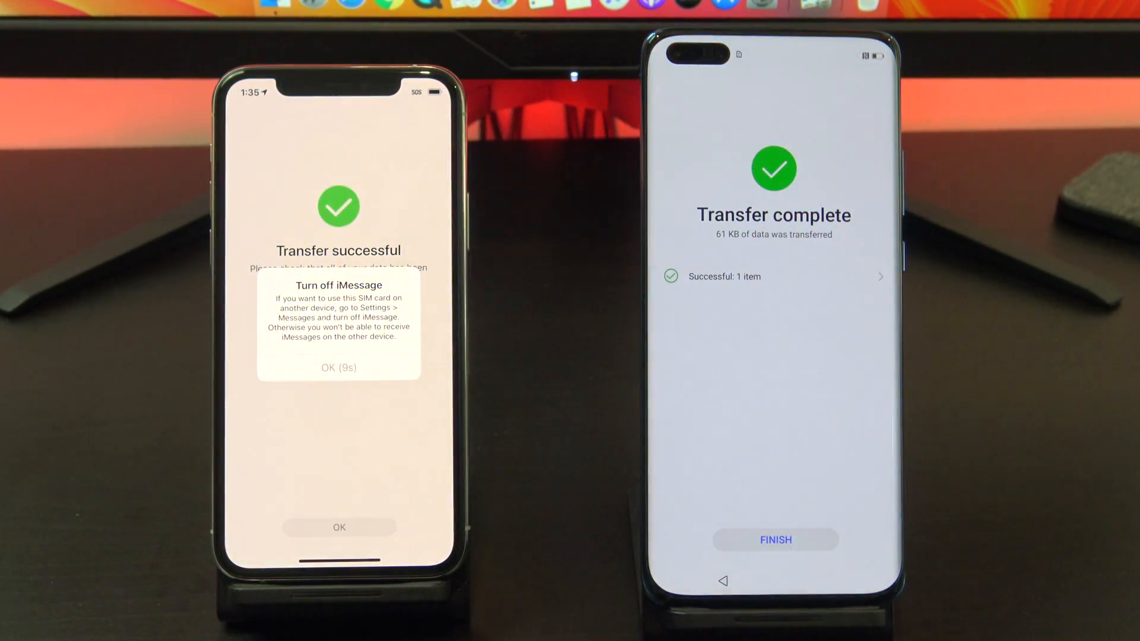
click(776, 539)
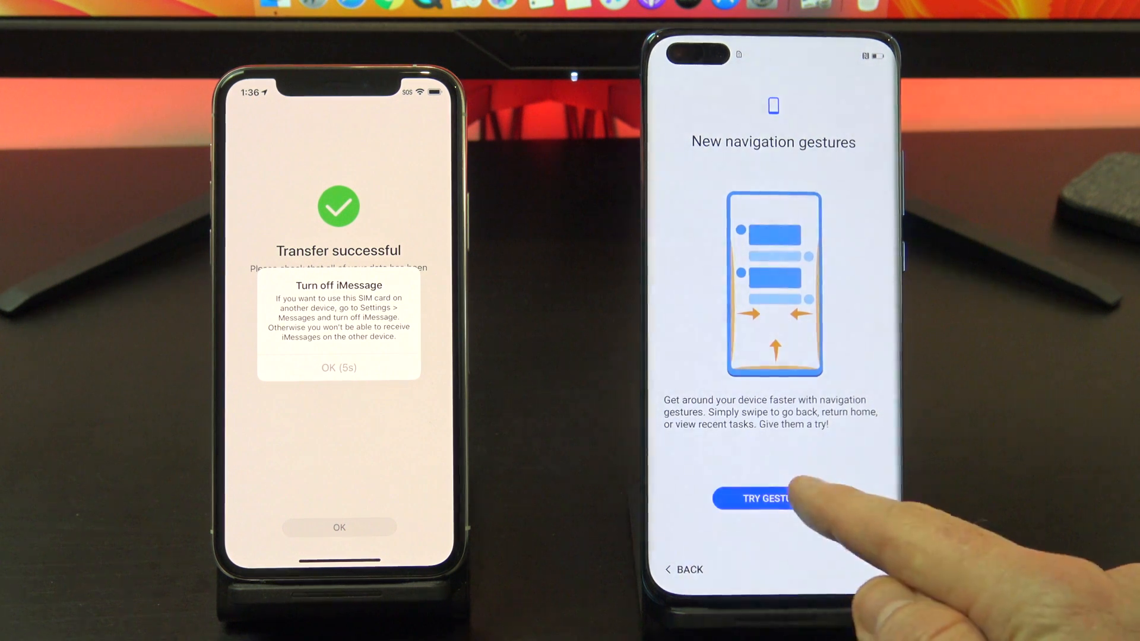
click(773, 497)
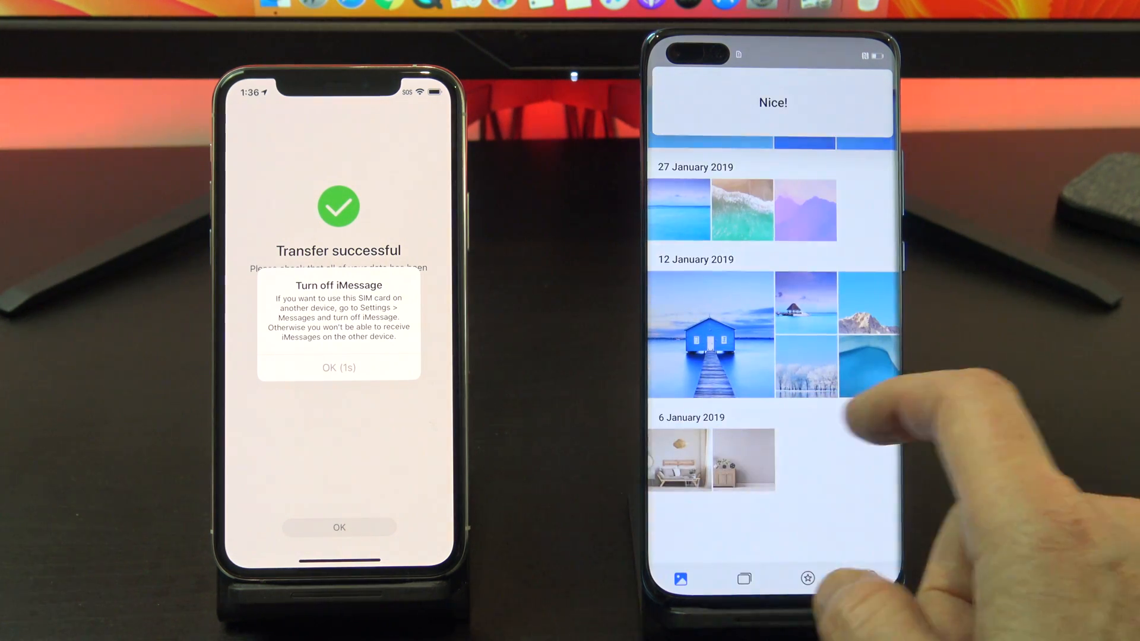
click(728, 335)
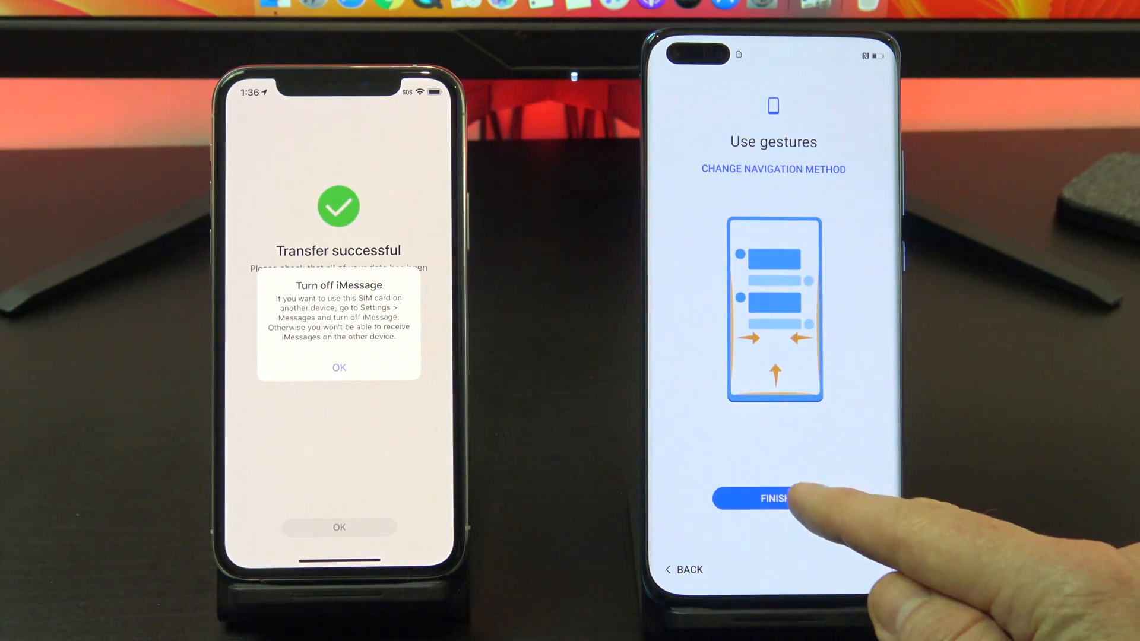
click(773, 498)
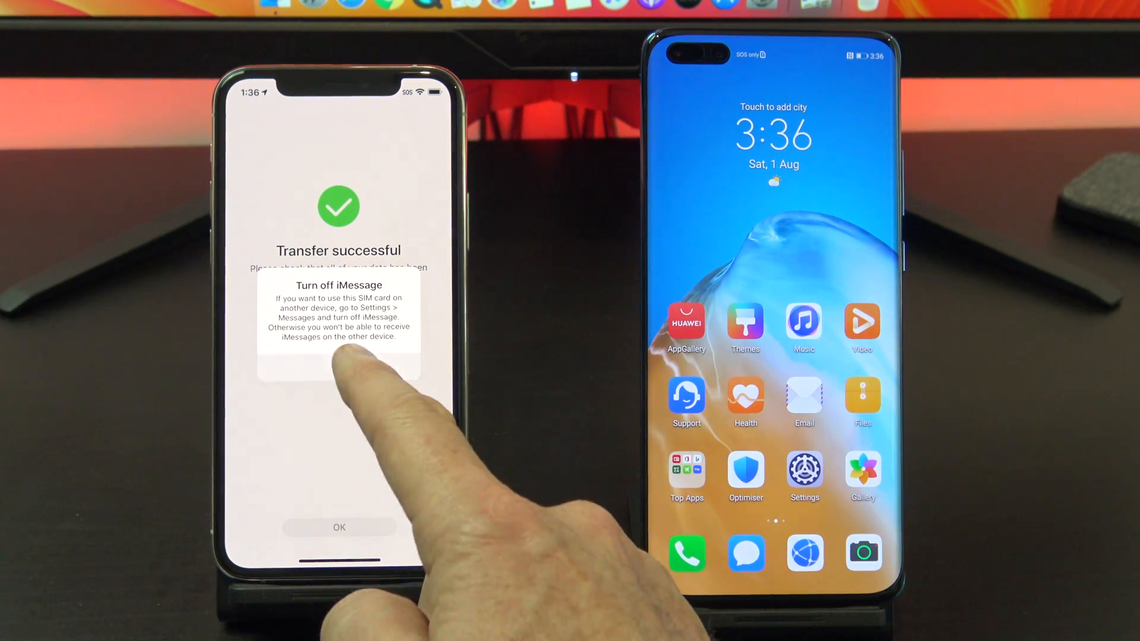
click(339, 527)
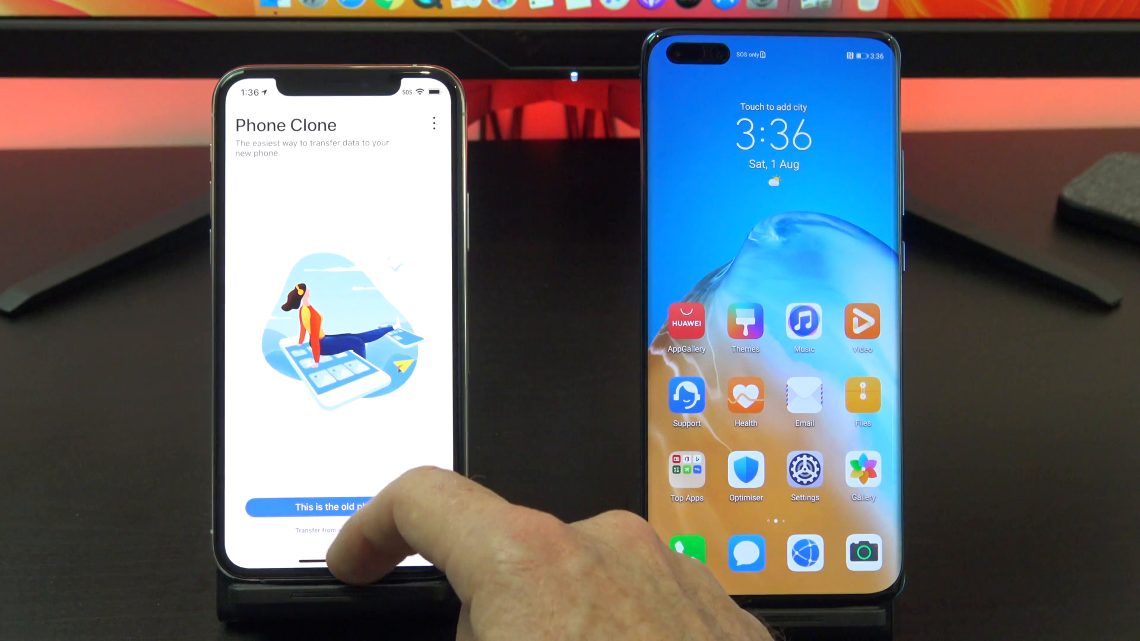